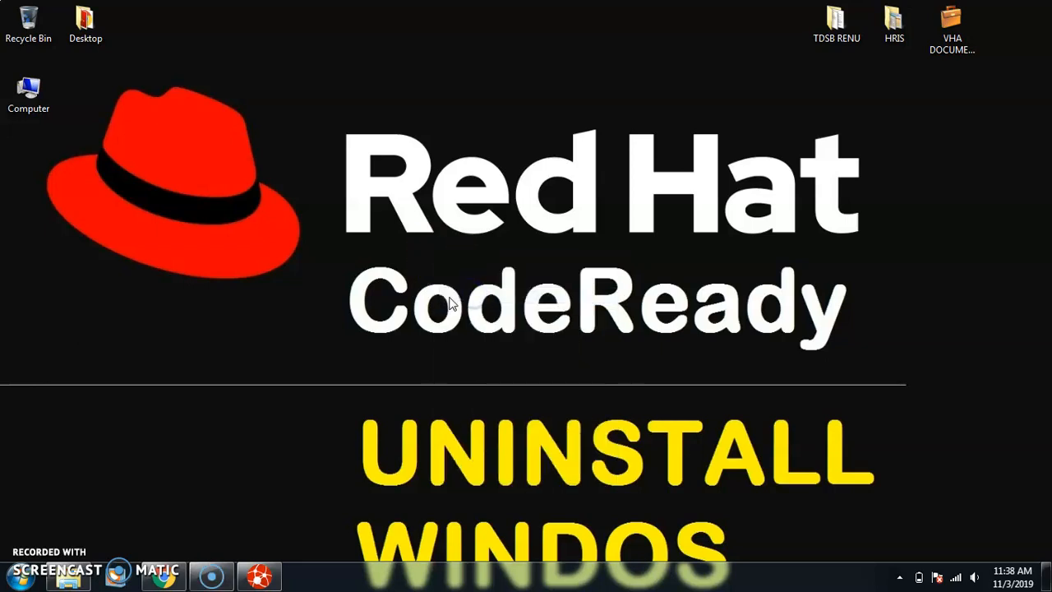
# From the Start menu reach Control Panel, visit the Programs category and go back to the home view
pyautogui.click(16, 572)
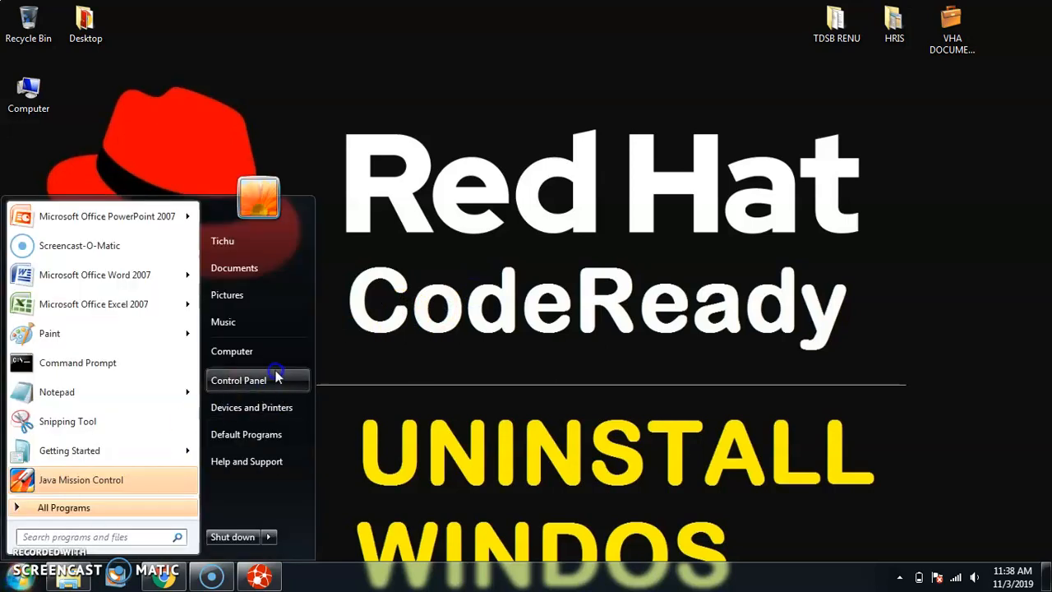
pyautogui.click(238, 379)
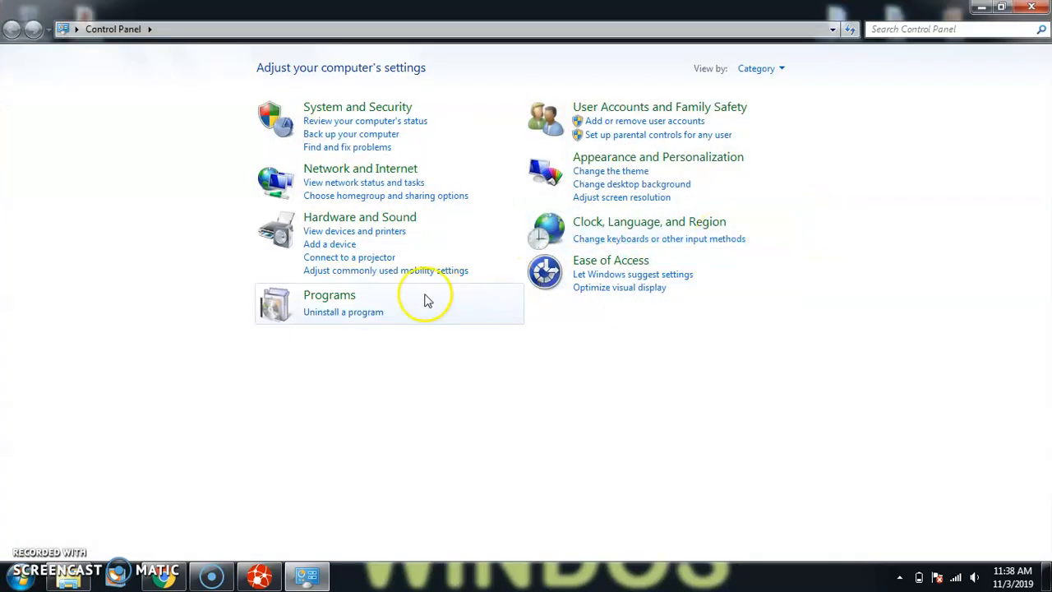
pyautogui.moveTo(82, 86)
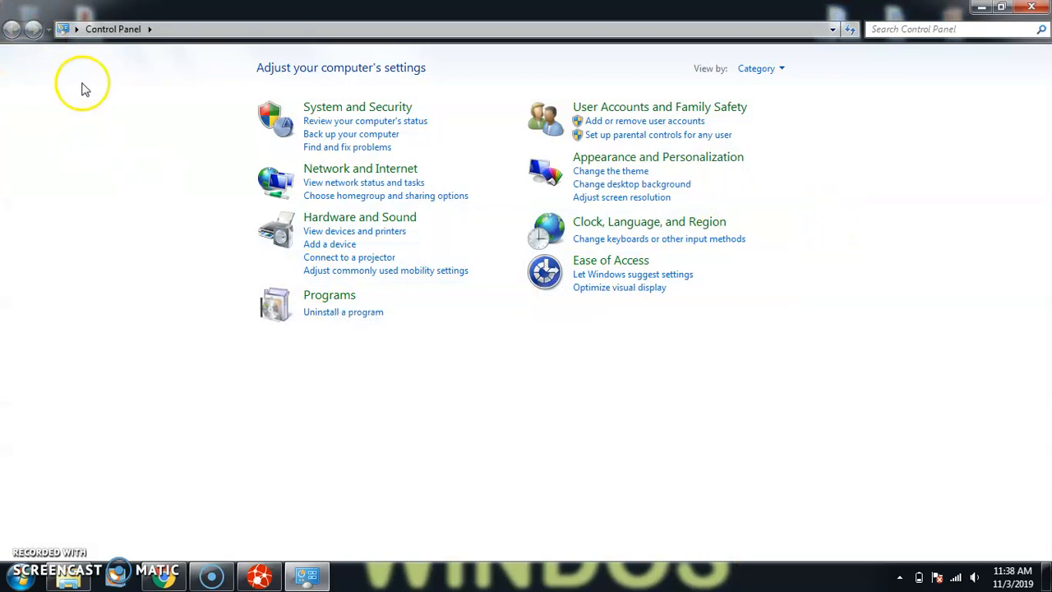
pyautogui.click(328, 294)
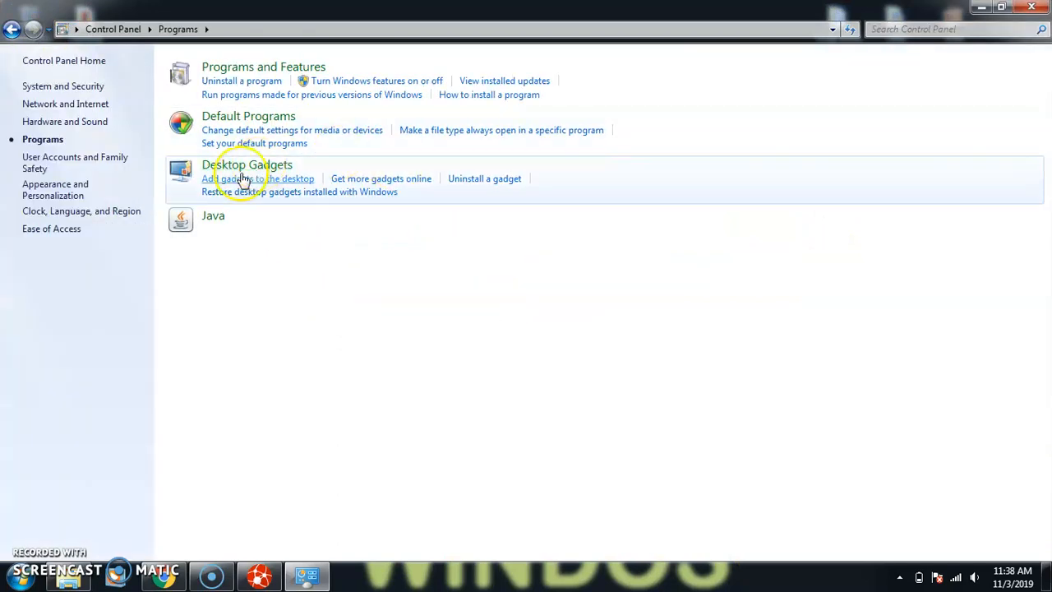
pyautogui.click(13, 29)
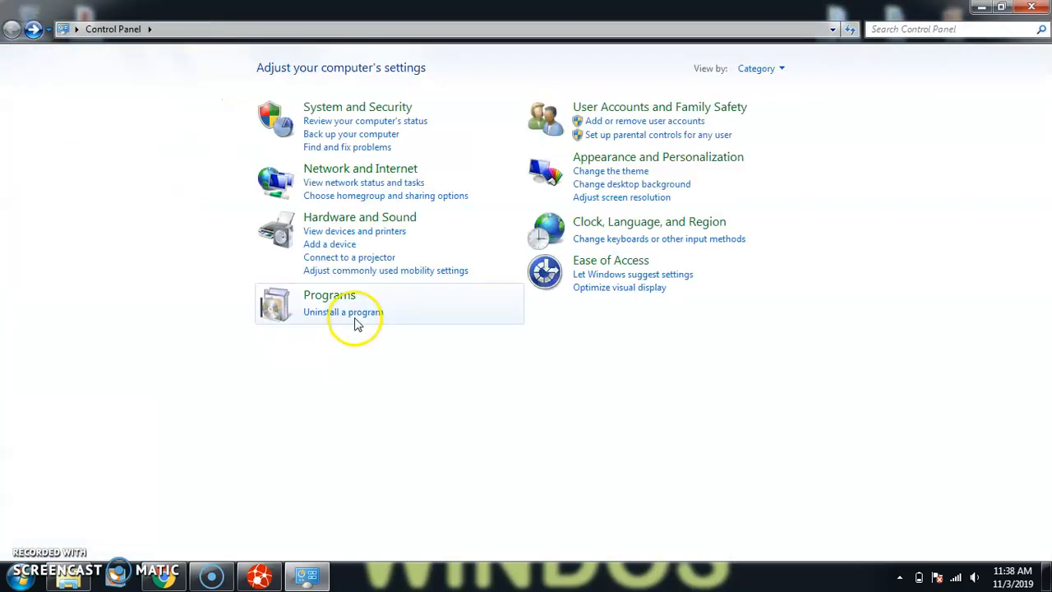
# Show the Programs and Features list (32 programs, 1.56 GB) and scroll through it
pyautogui.click(342, 313)
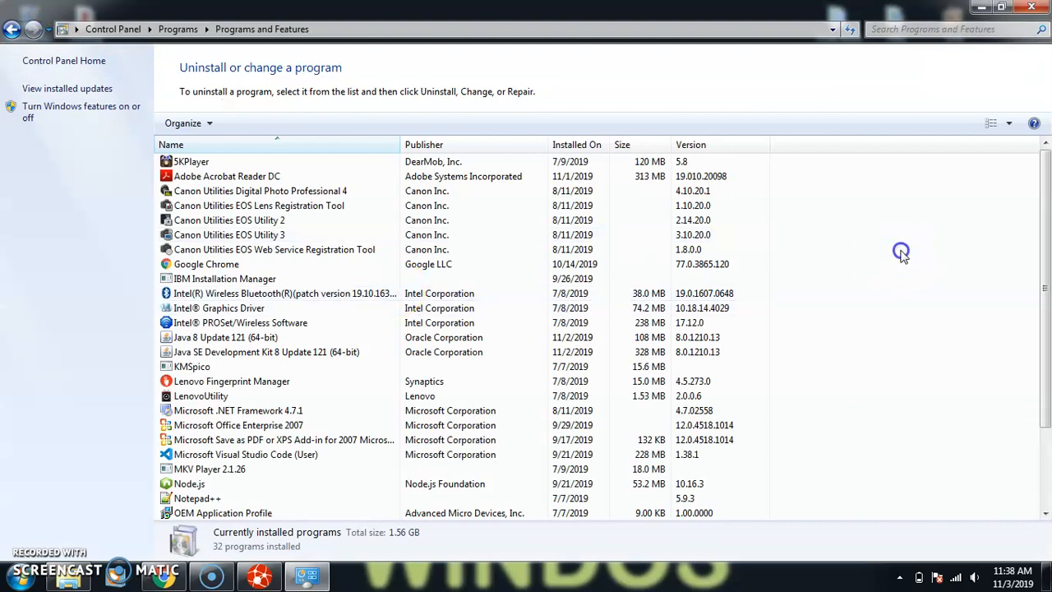
pyautogui.moveTo(310, 382)
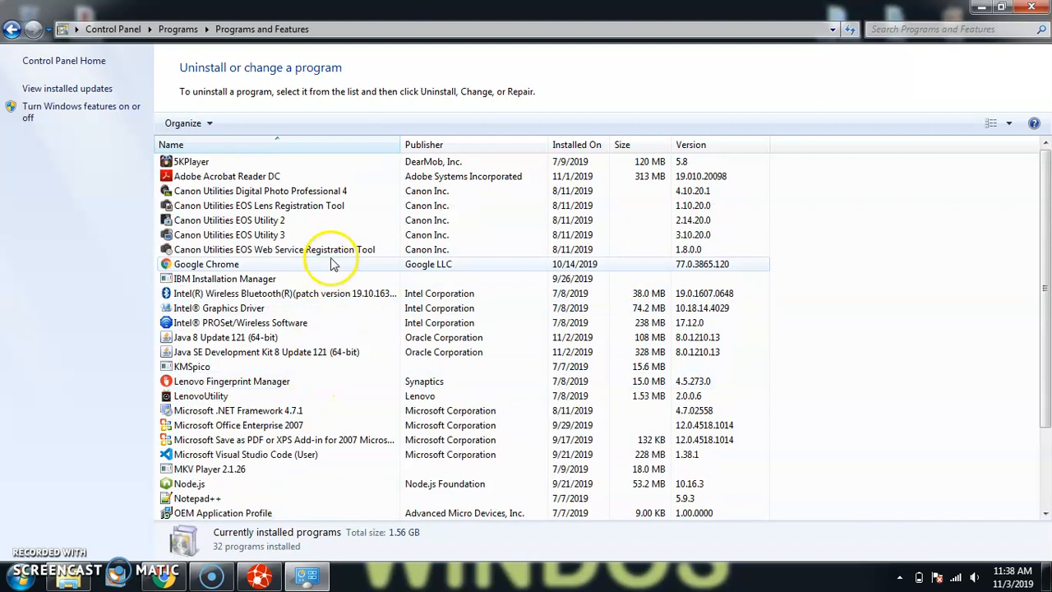
pyautogui.scroll(-3)
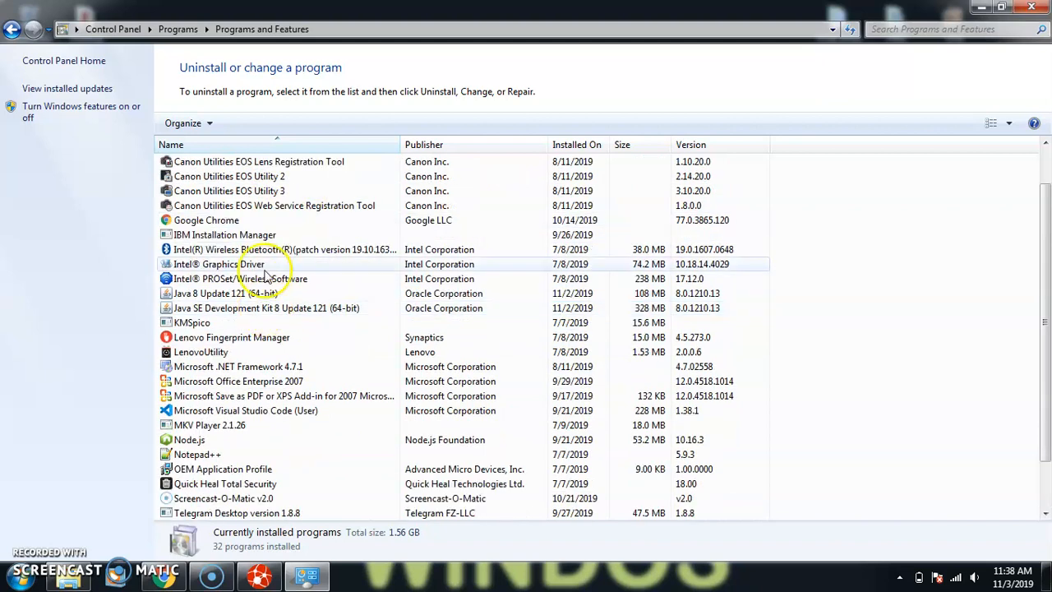
pyautogui.scroll(-3)
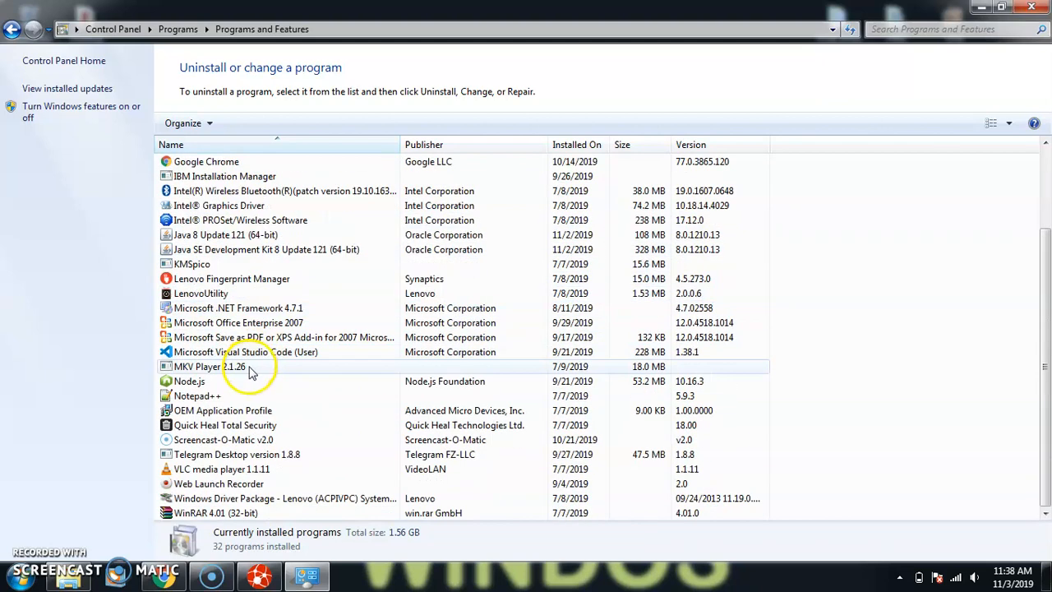
pyautogui.scroll(3)
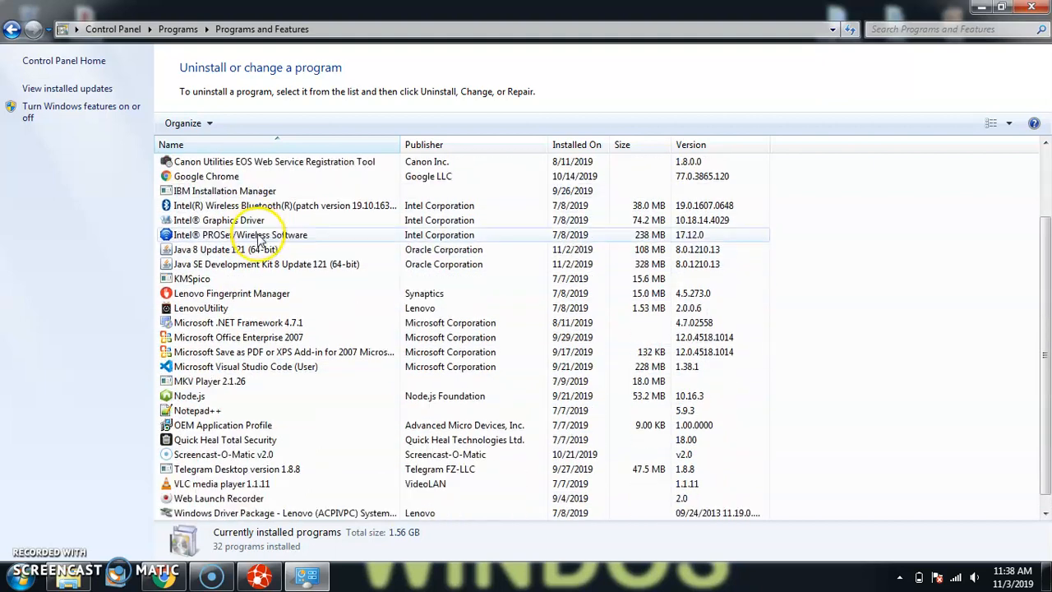
pyautogui.scroll(3)
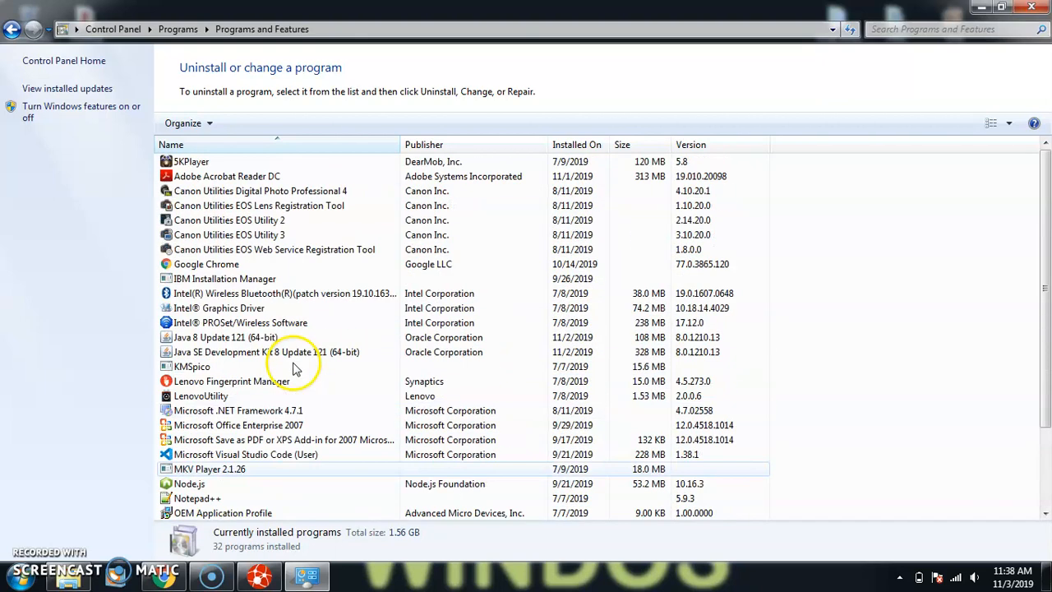
pyautogui.moveTo(296, 365)
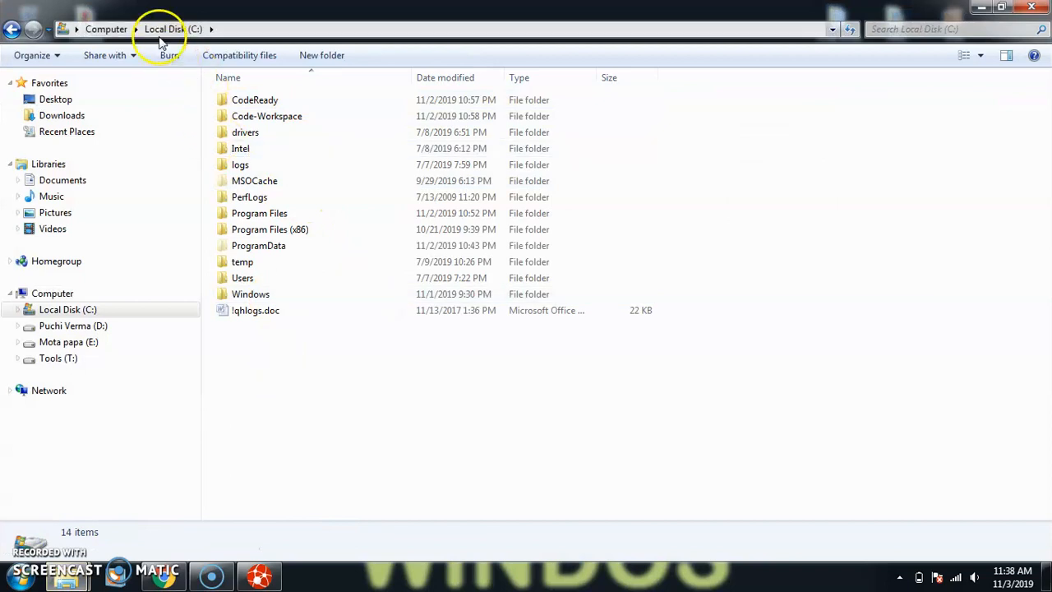
# Browse to Local Disk (C:) and leave the CodeReady folder selected among its 14 items
pyautogui.doubleClick(255, 101)
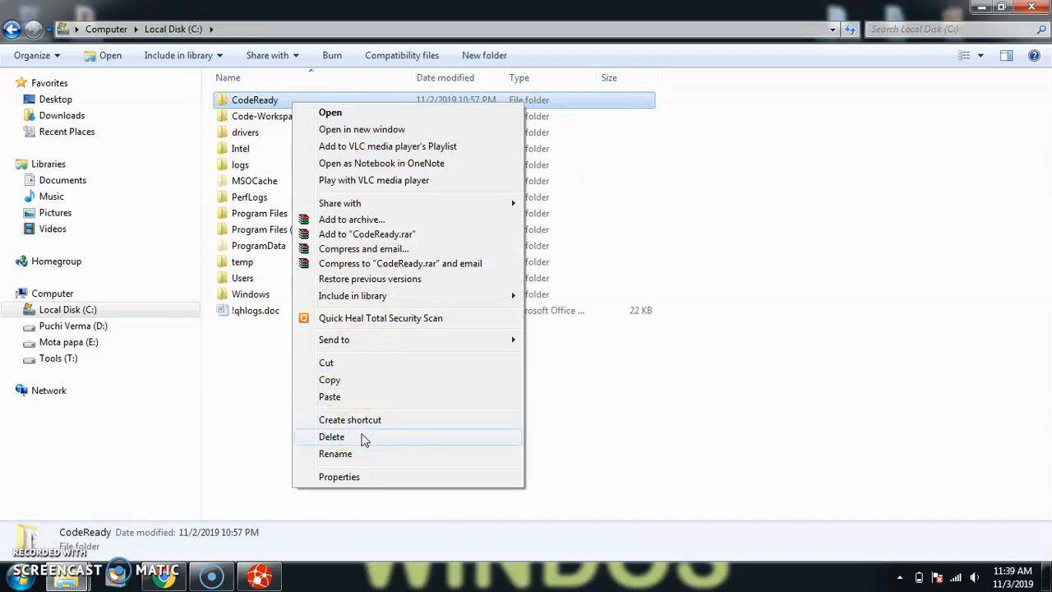
pyautogui.moveTo(493, 427)
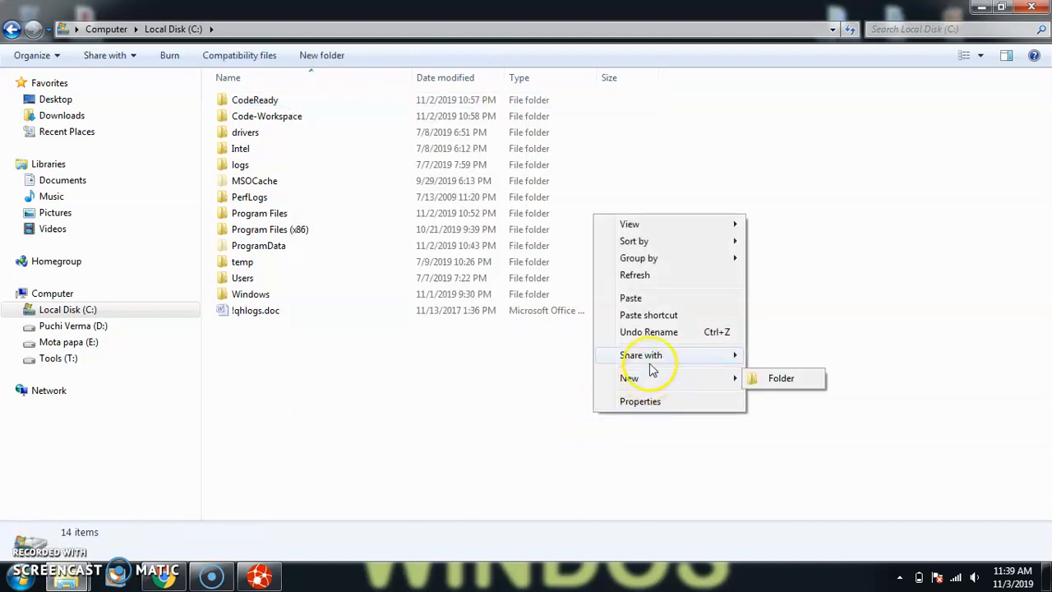
pyautogui.click(434, 371)
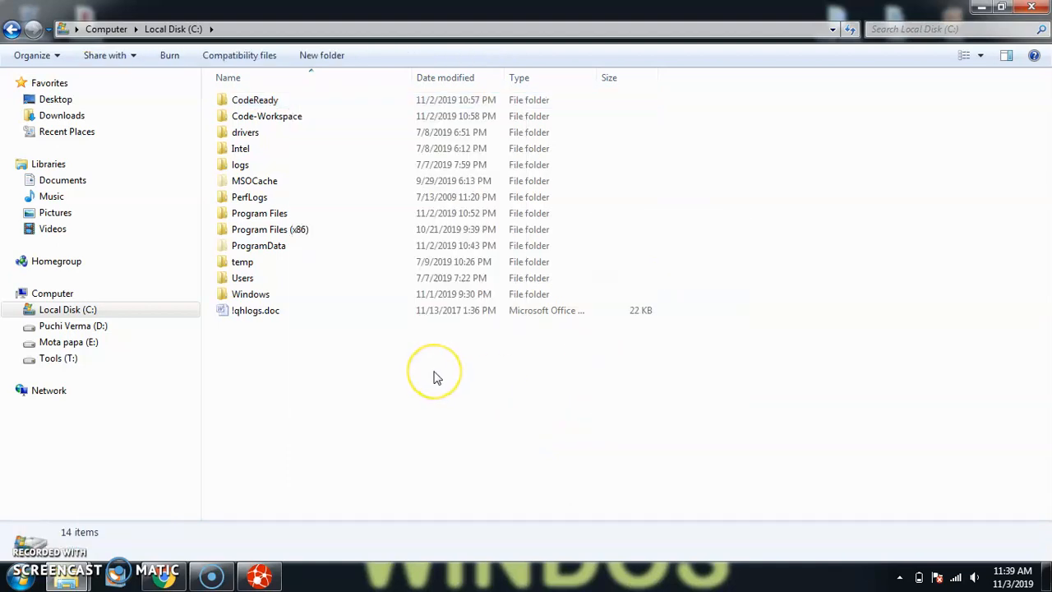
pyautogui.click(255, 100)
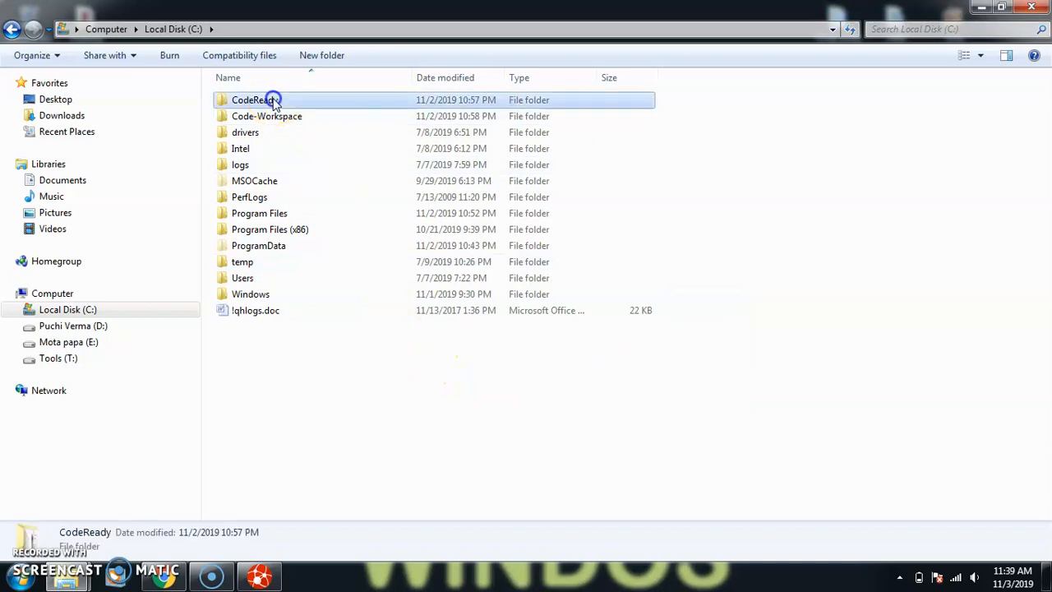
pyautogui.click(253, 100)
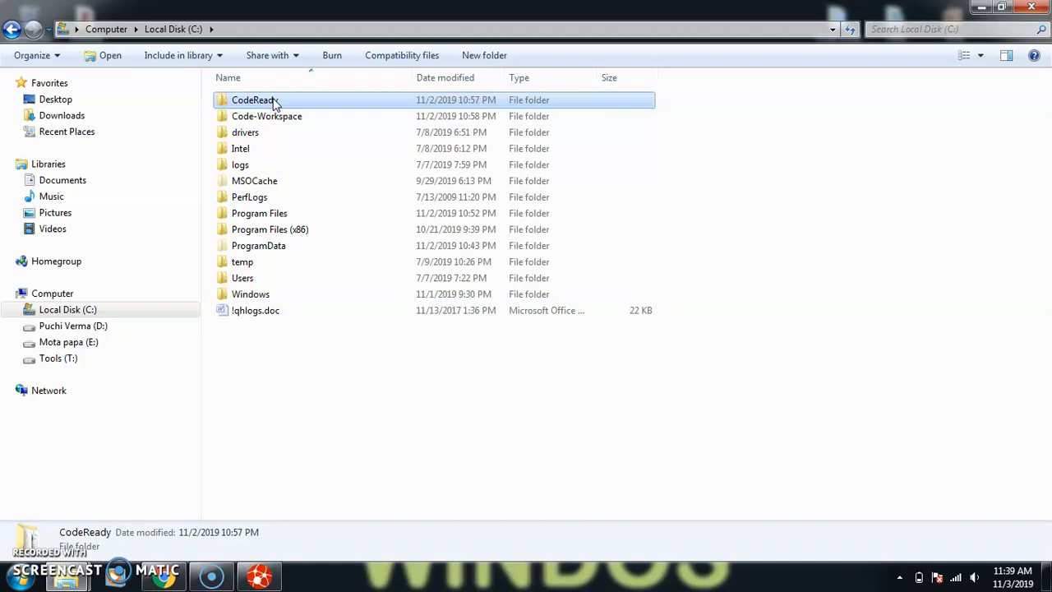
# Look inside CodeReady and Program Files on C:, ending back inside the CodeReady folder
pyautogui.doubleClick(253, 100)
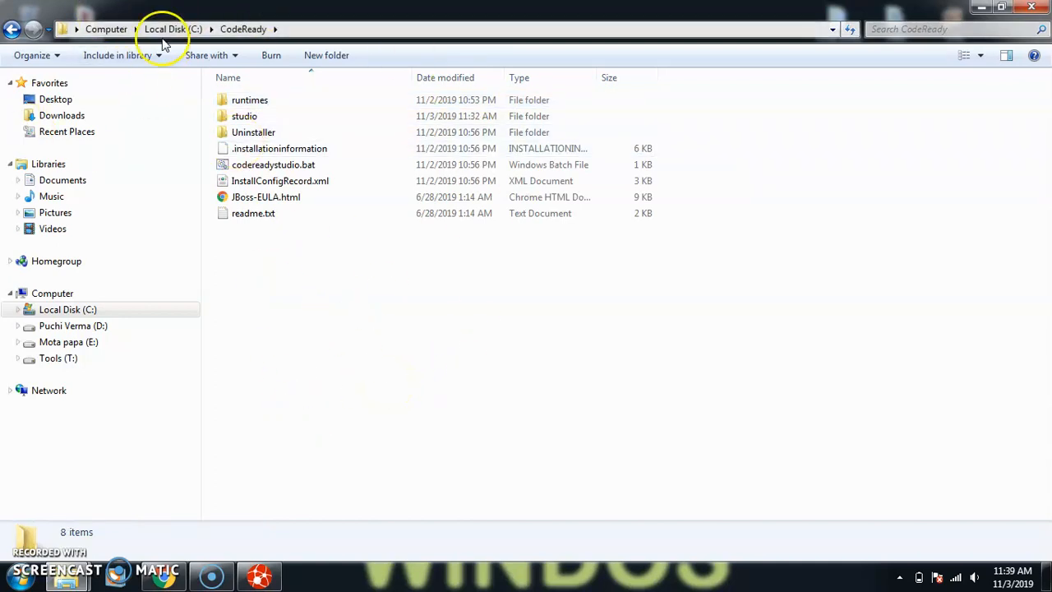
pyautogui.click(164, 29)
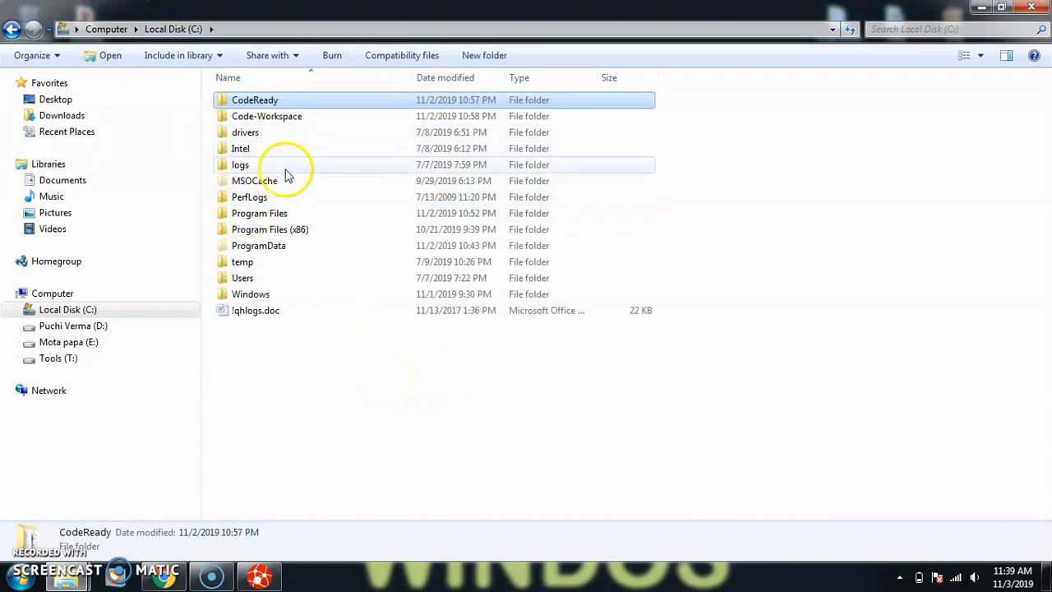
pyautogui.doubleClick(260, 213)
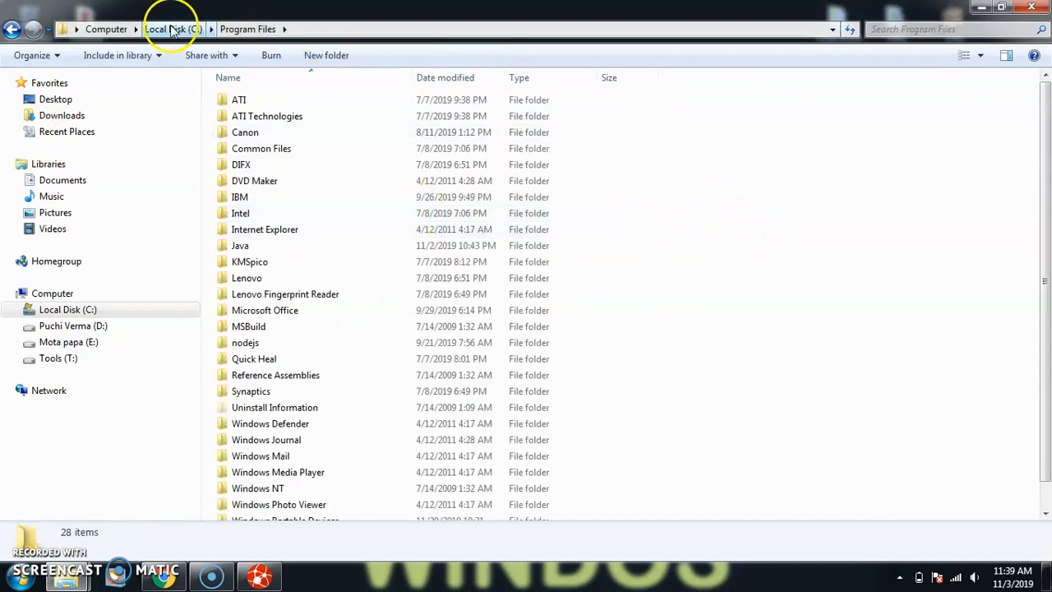
pyautogui.click(174, 30)
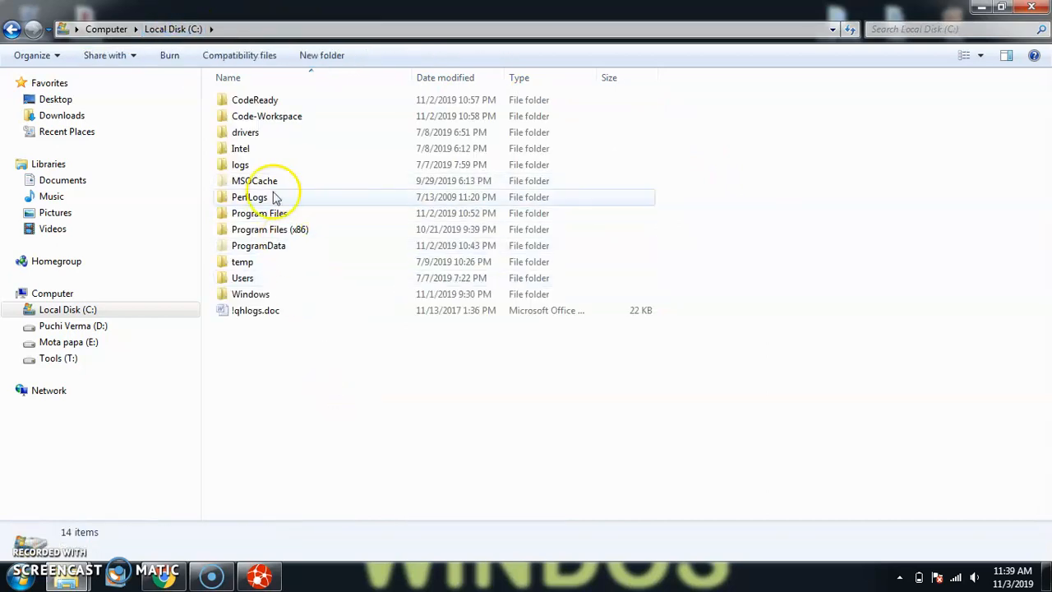
pyautogui.click(254, 101)
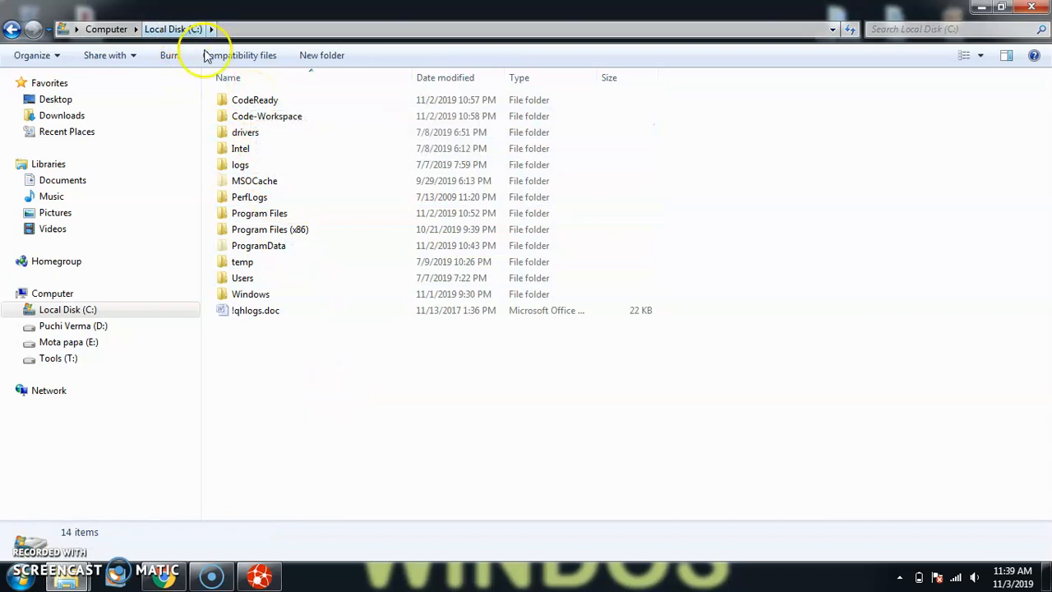
pyautogui.doubleClick(255, 100)
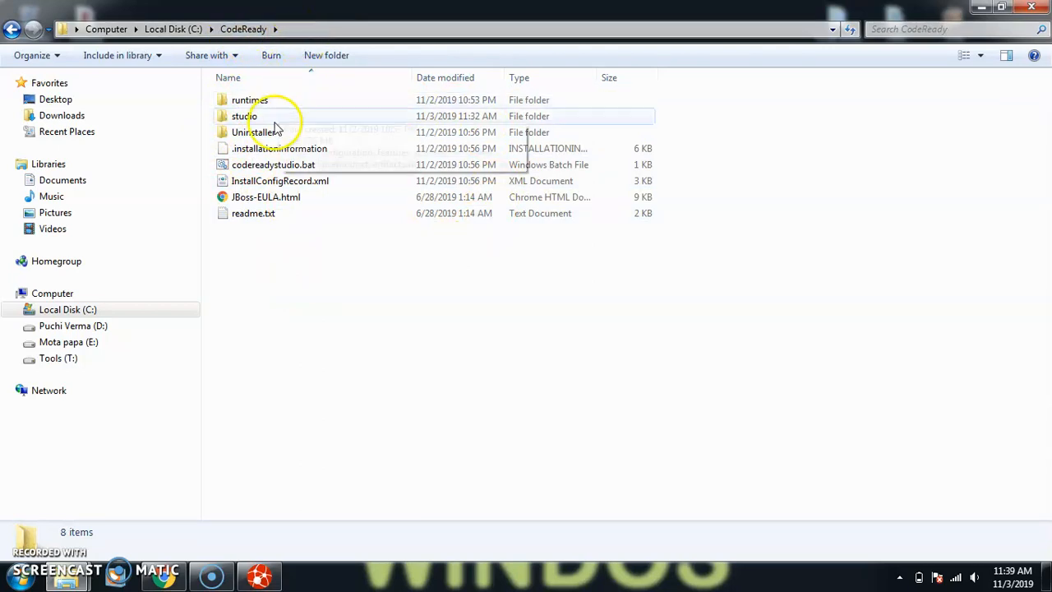
# Enter the Uninstaller folder with uninstaller.jar and confirm exiting Red Hat CodeReady Studio
pyautogui.click(255, 132)
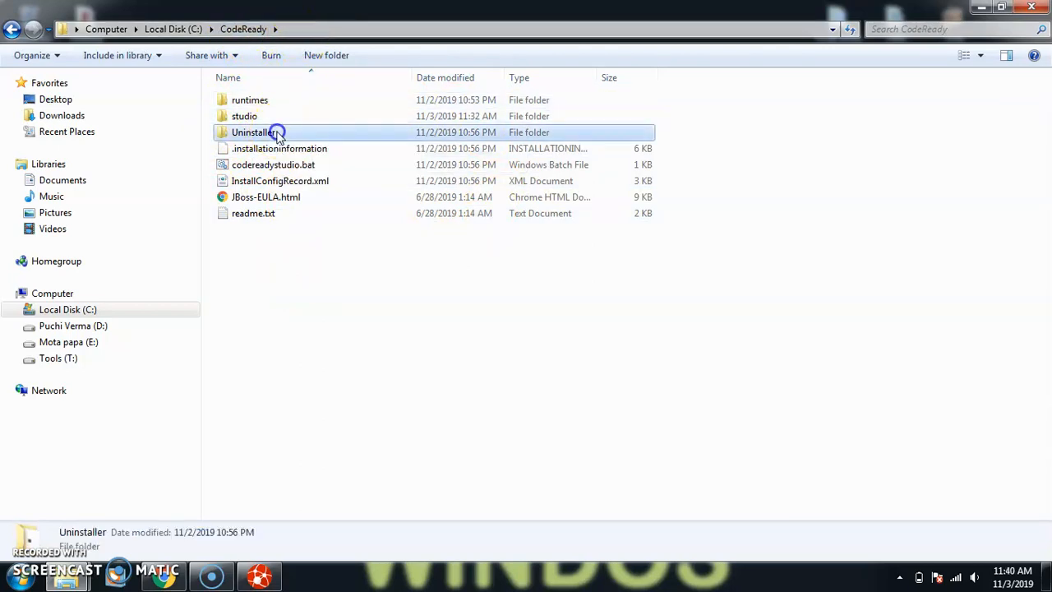
pyautogui.doubleClick(255, 132)
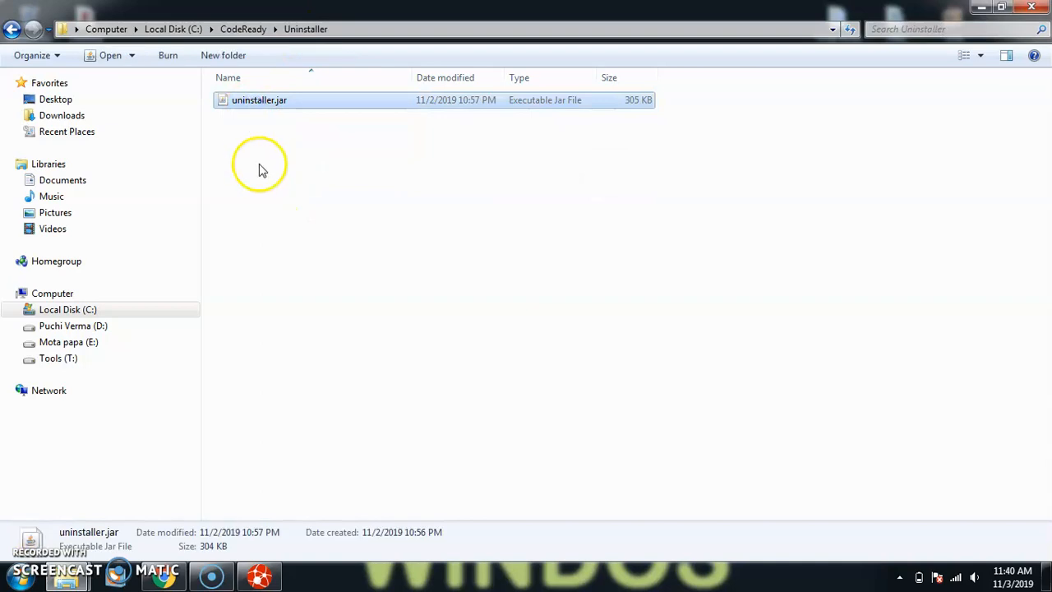
pyautogui.moveTo(299, 118)
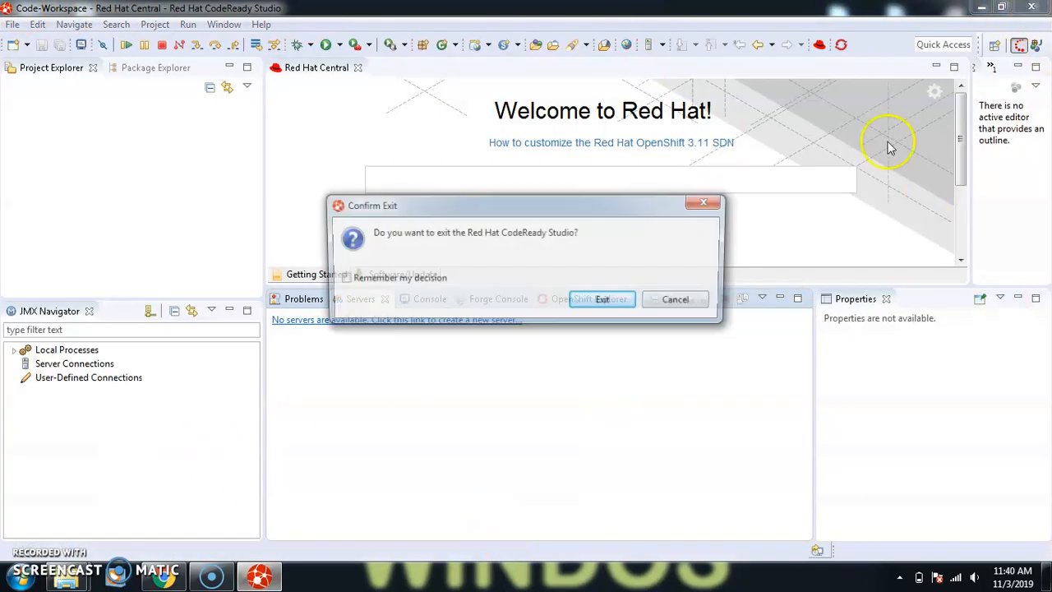
pyautogui.click(600, 299)
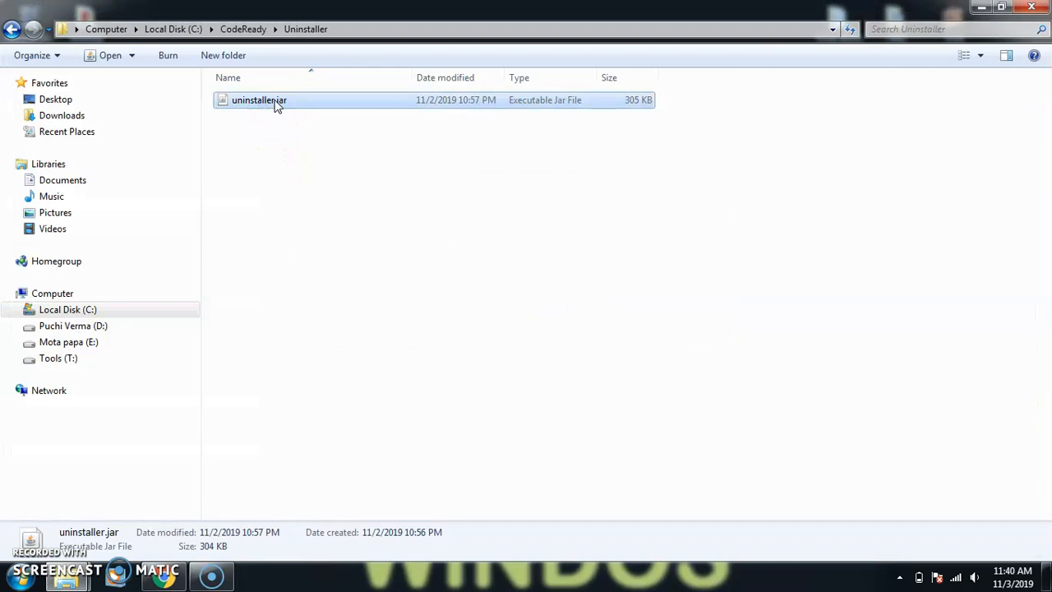
# Run uninstaller.jar via Open with > Java(TM) Platform SE binary
pyautogui.rightClick(259, 100)
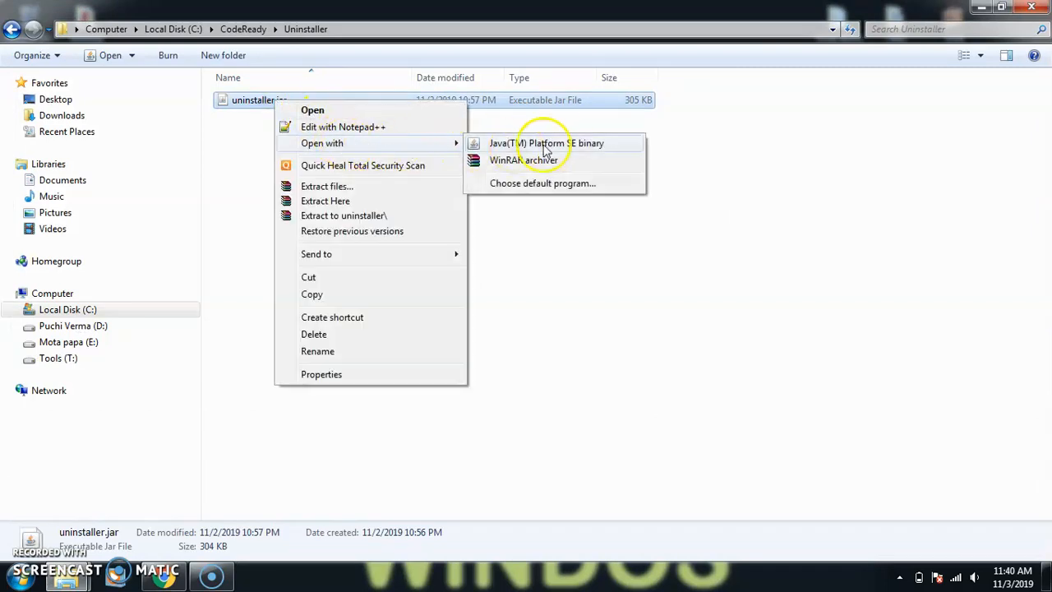
pyautogui.click(647, 332)
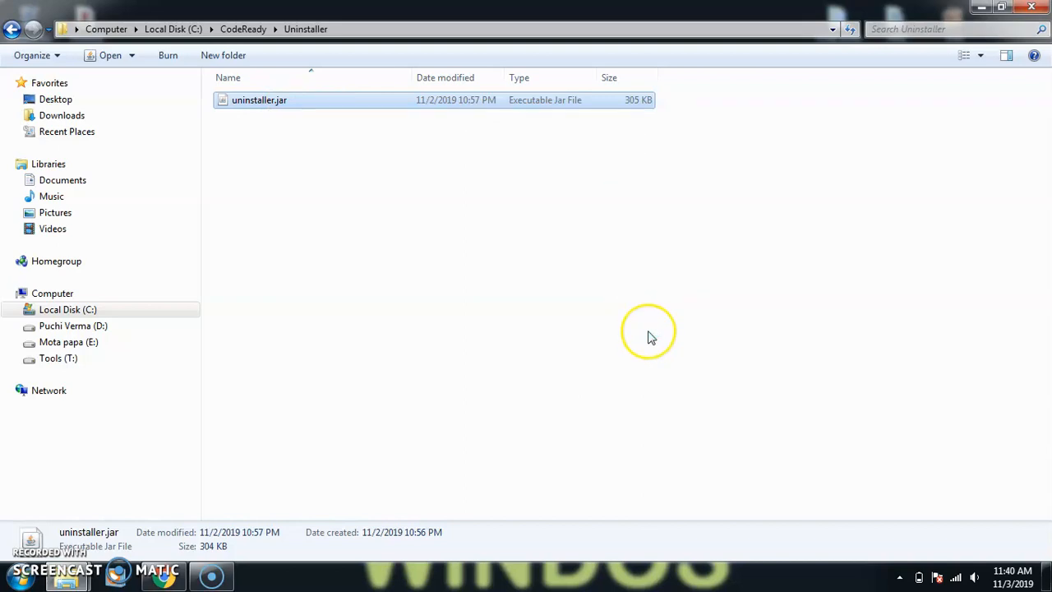
# In the IzPack Uninstaller, tick 'Force the deletion of C:\CodeReady'
pyautogui.doubleClick(260, 101)
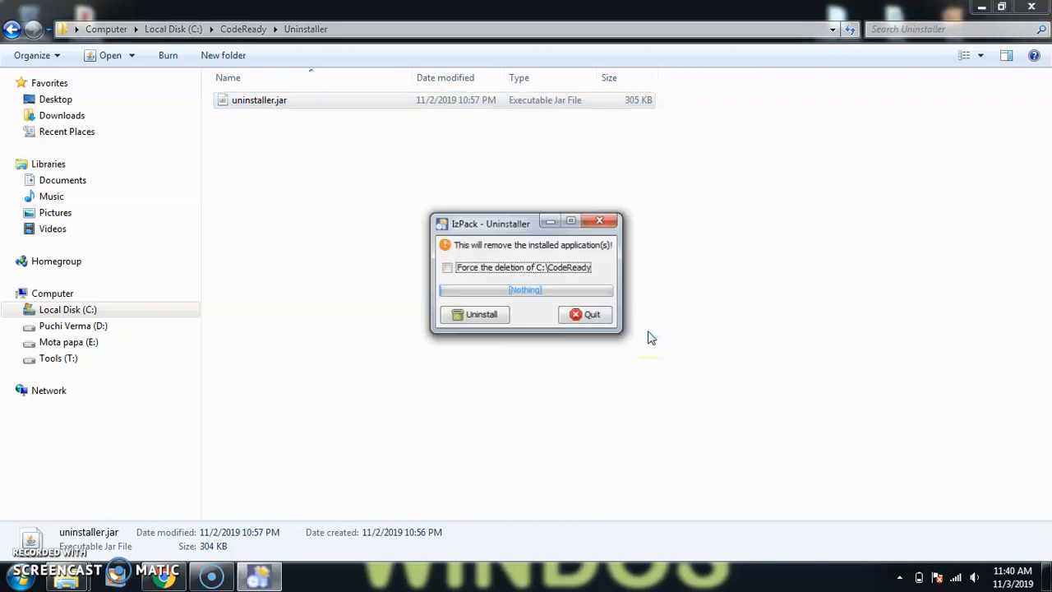
pyautogui.moveTo(485, 261)
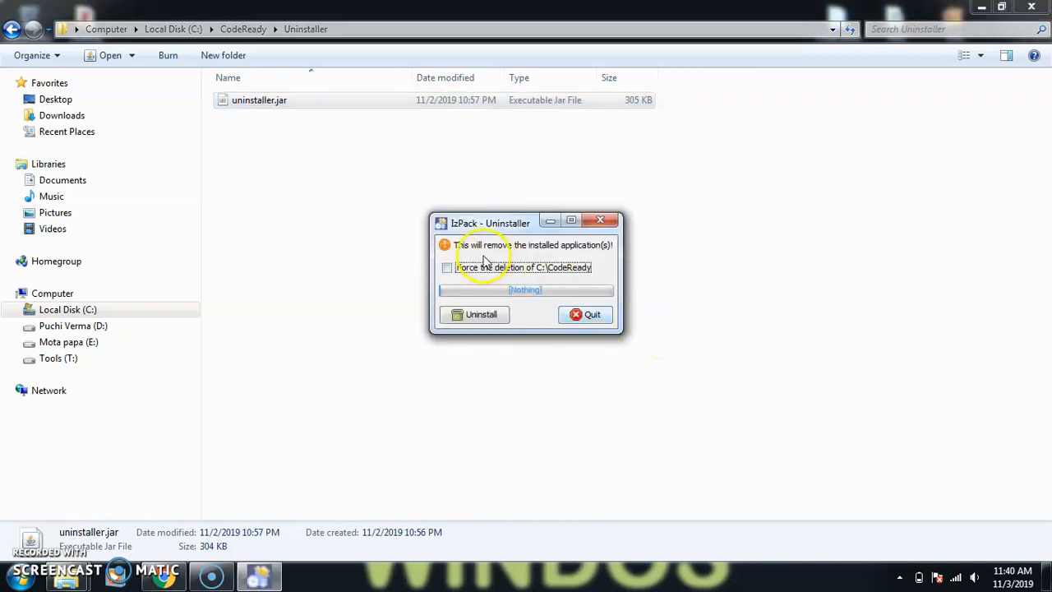
pyautogui.moveTo(601, 256)
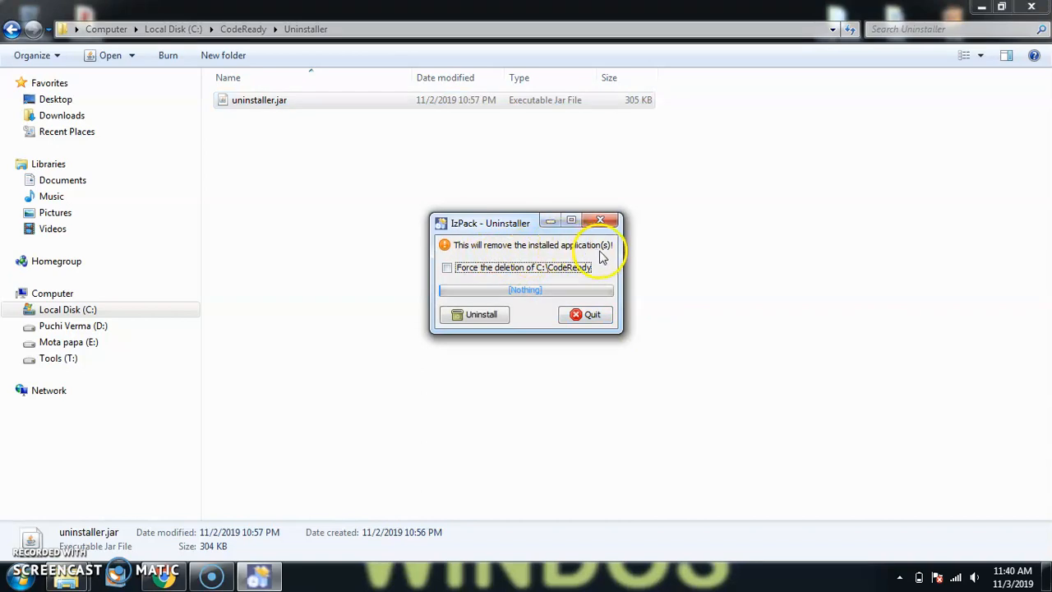
pyautogui.moveTo(546, 277)
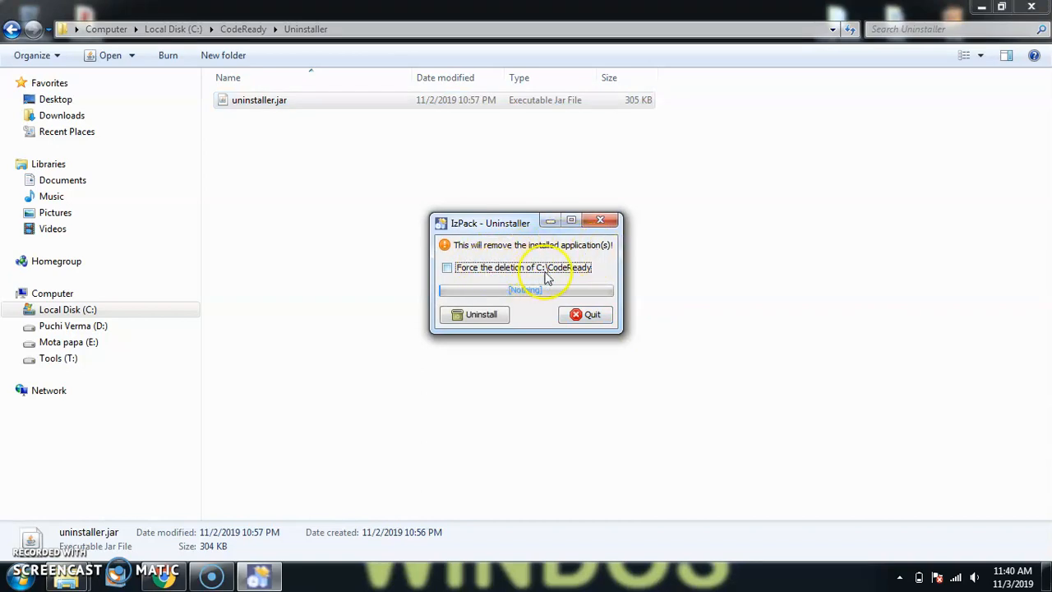
pyautogui.moveTo(421, 261)
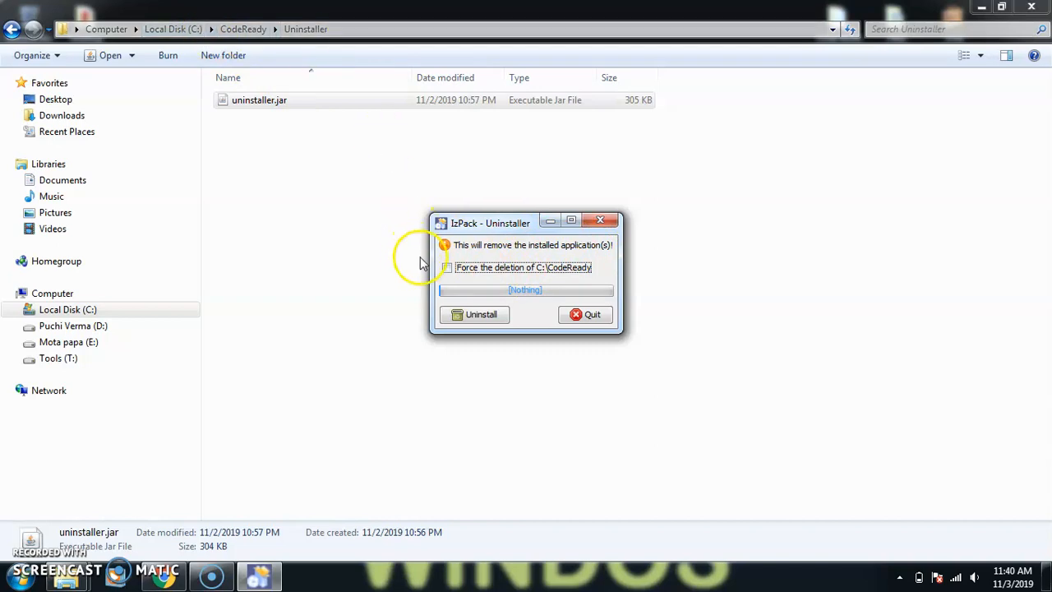
pyautogui.click(446, 266)
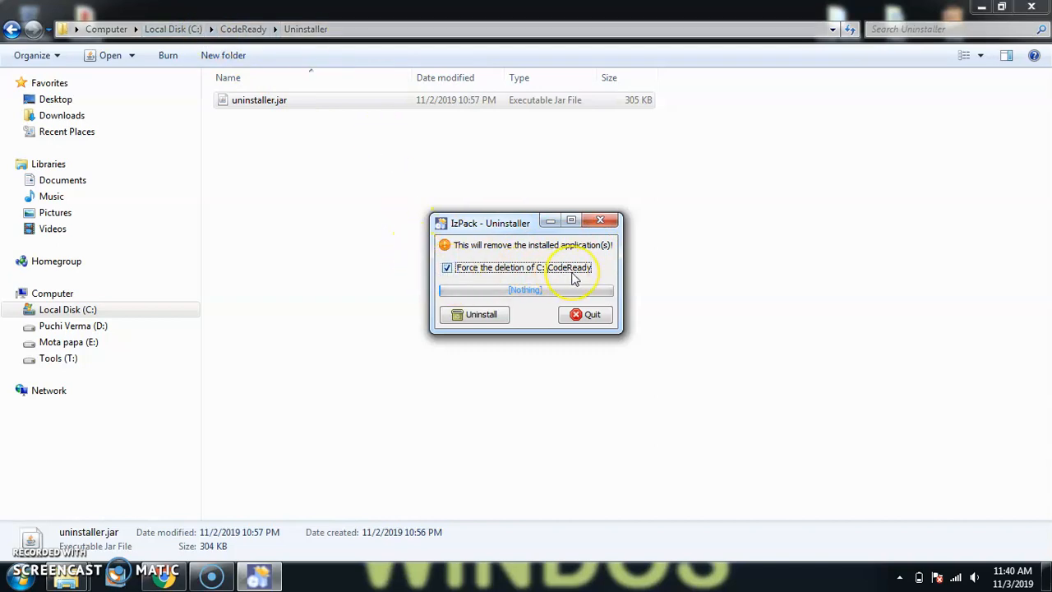
pyautogui.moveTo(572, 276)
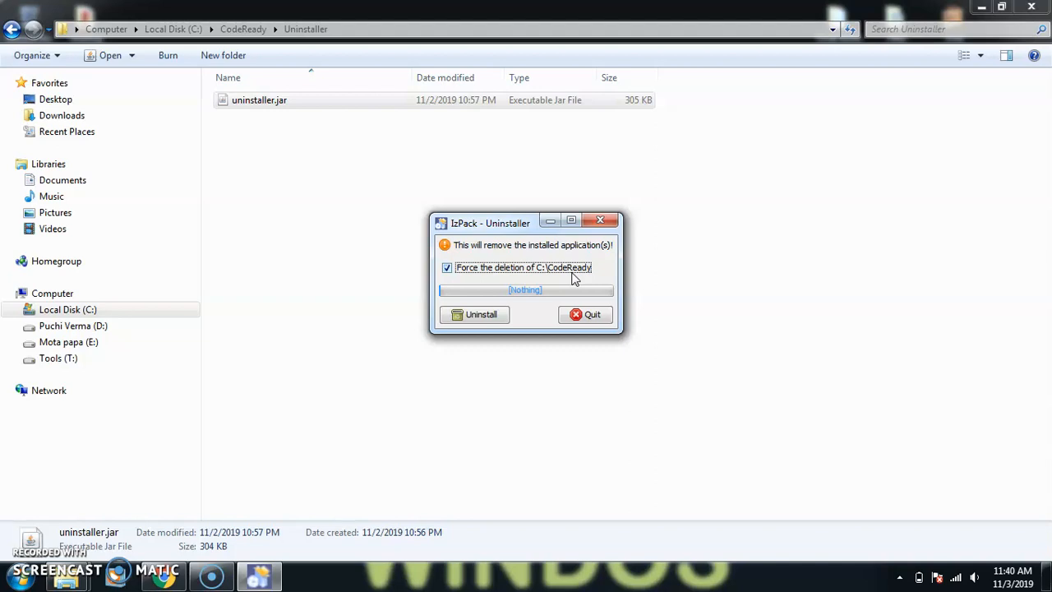
pyautogui.moveTo(503, 267)
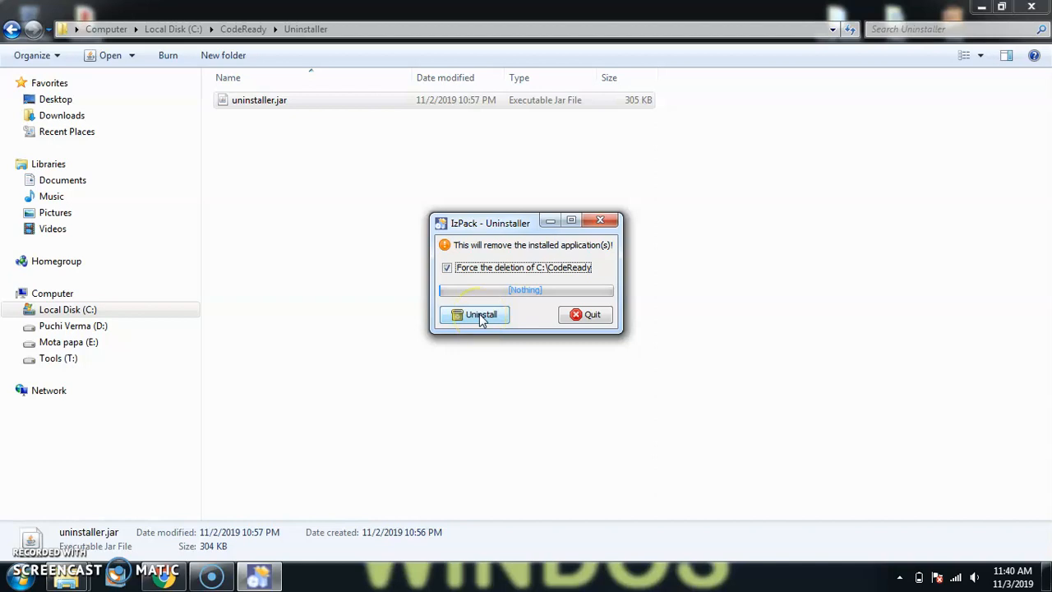
# Run the uninstall, watch CodeReady vanish from C: (13 items left), then quit the finished uninstaller
pyautogui.click(475, 316)
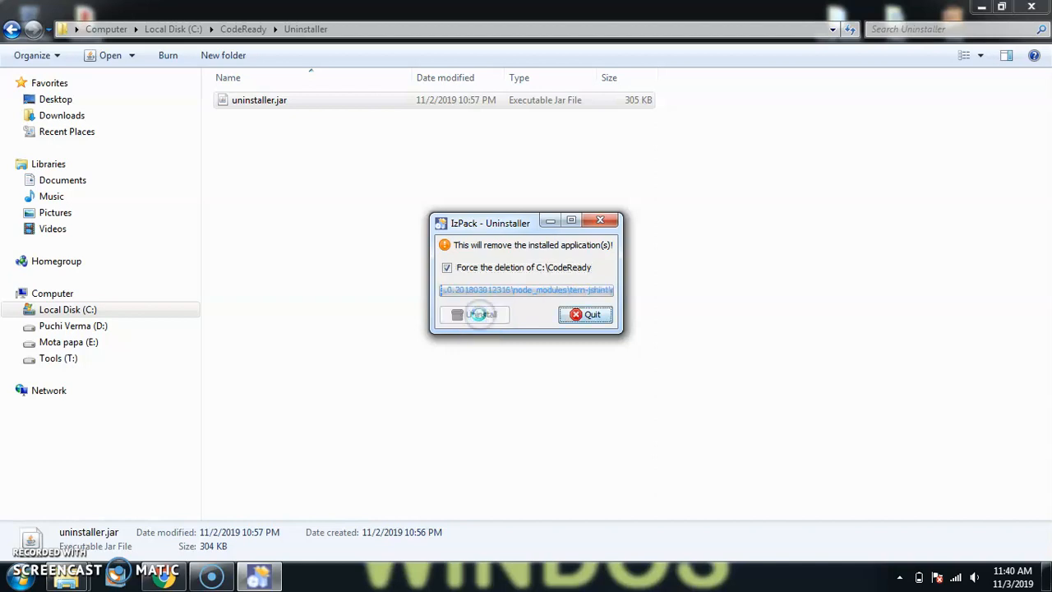
pyautogui.click(475, 314)
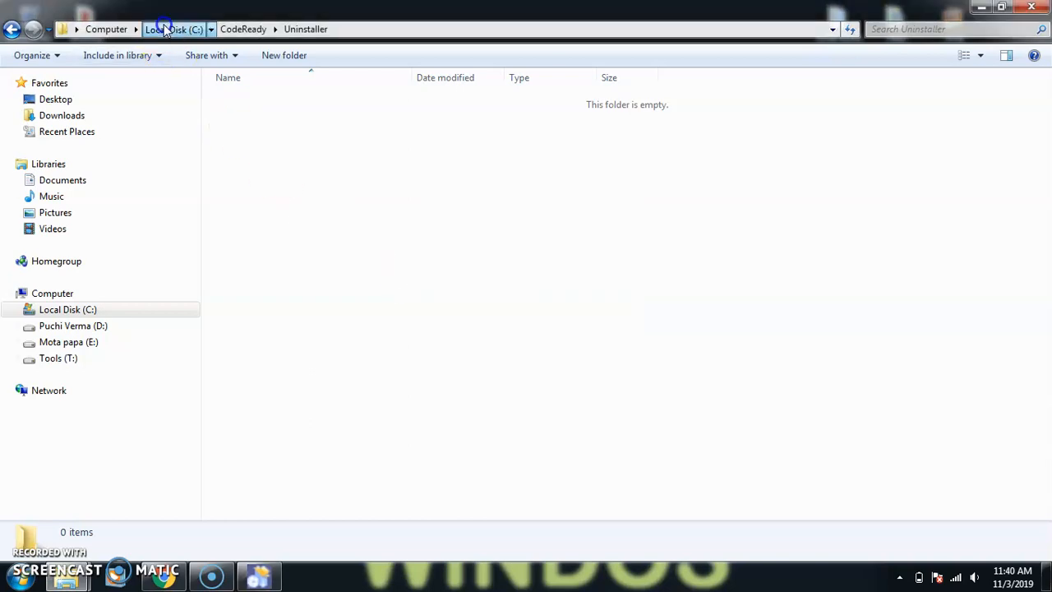
pyautogui.click(173, 30)
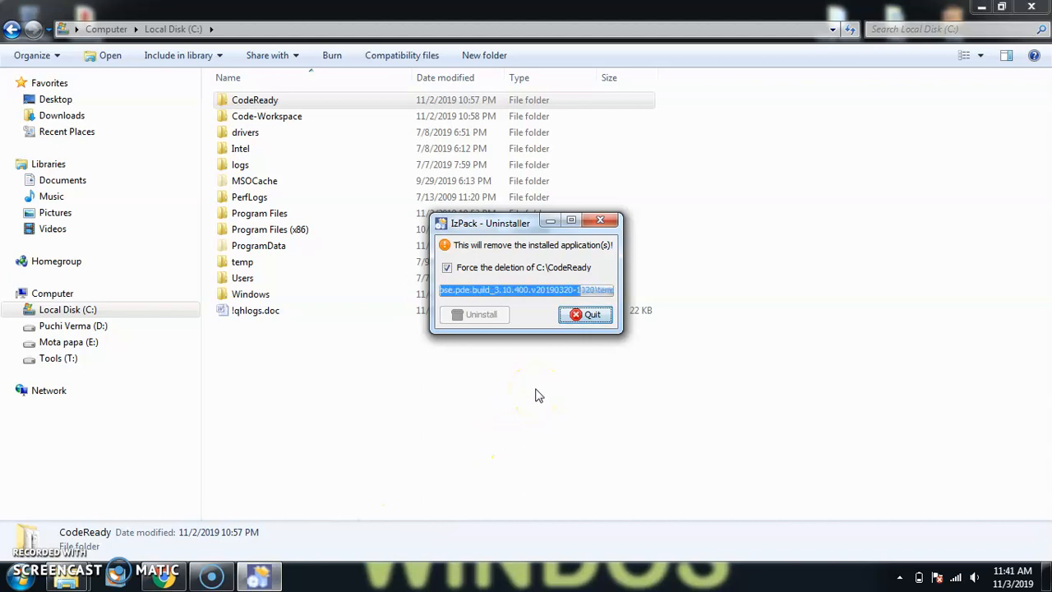
pyautogui.click(473, 314)
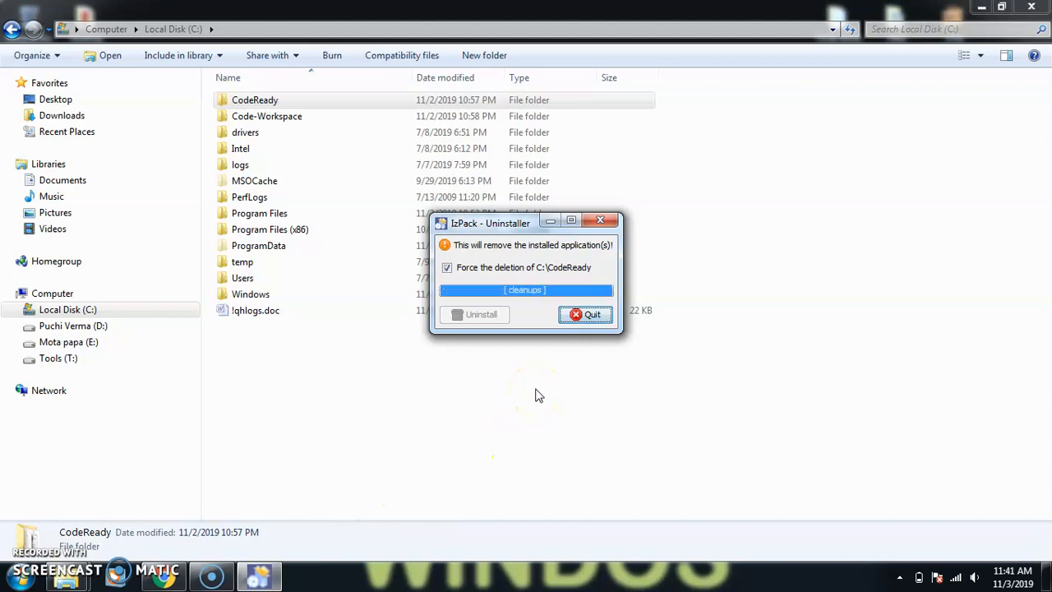
pyautogui.click(473, 314)
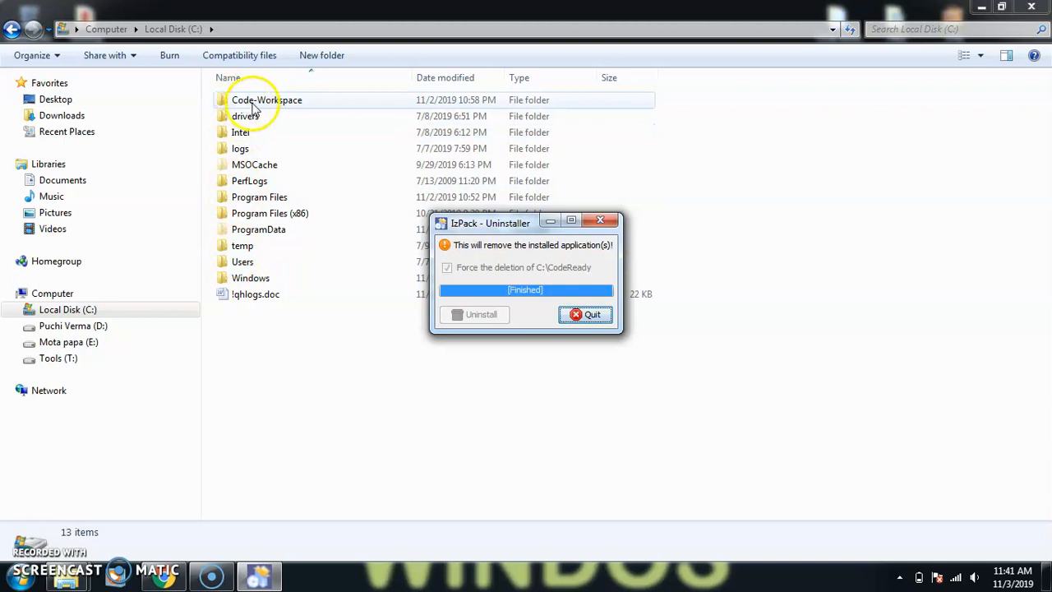
pyautogui.moveTo(286, 100)
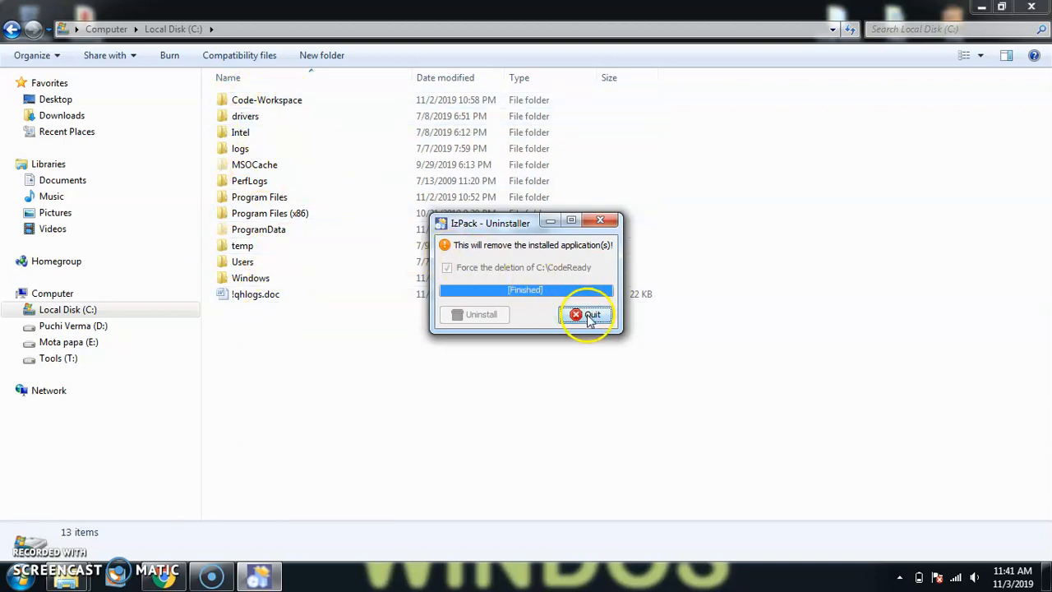
pyautogui.click(587, 314)
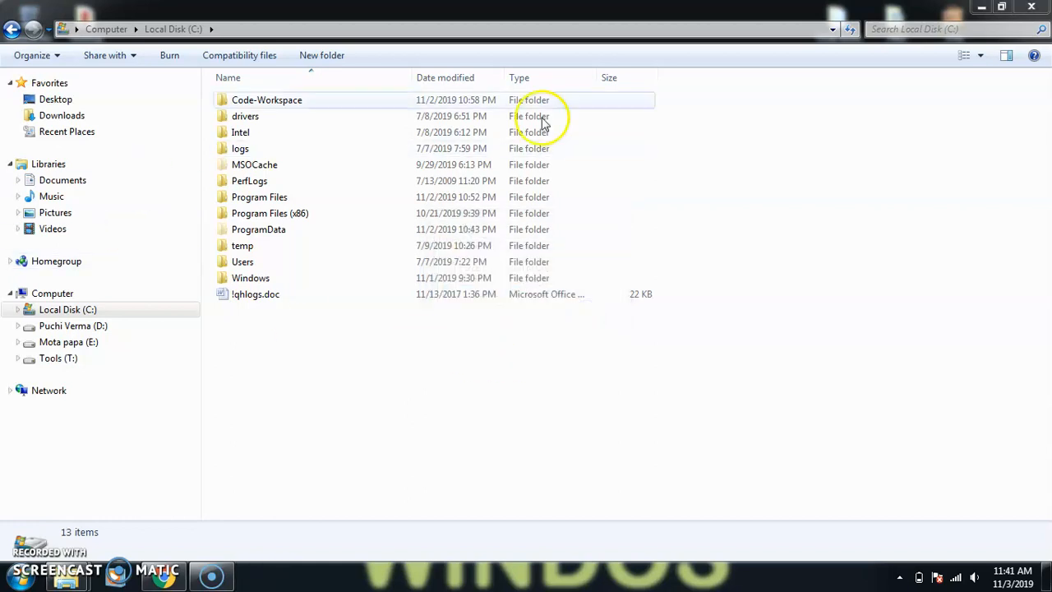
pyautogui.moveTo(287, 164)
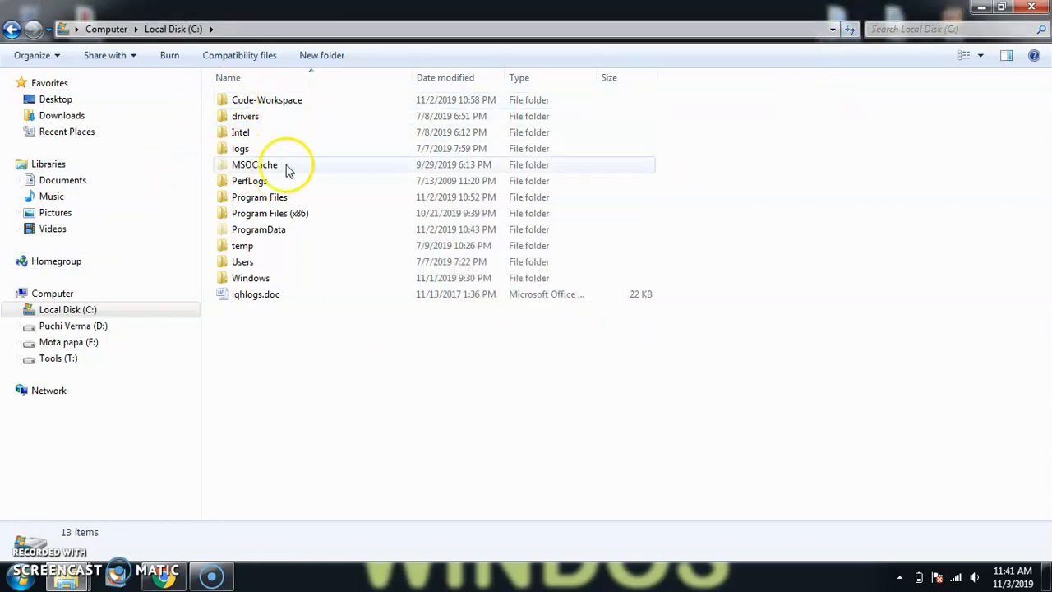
pyautogui.moveTo(318, 381)
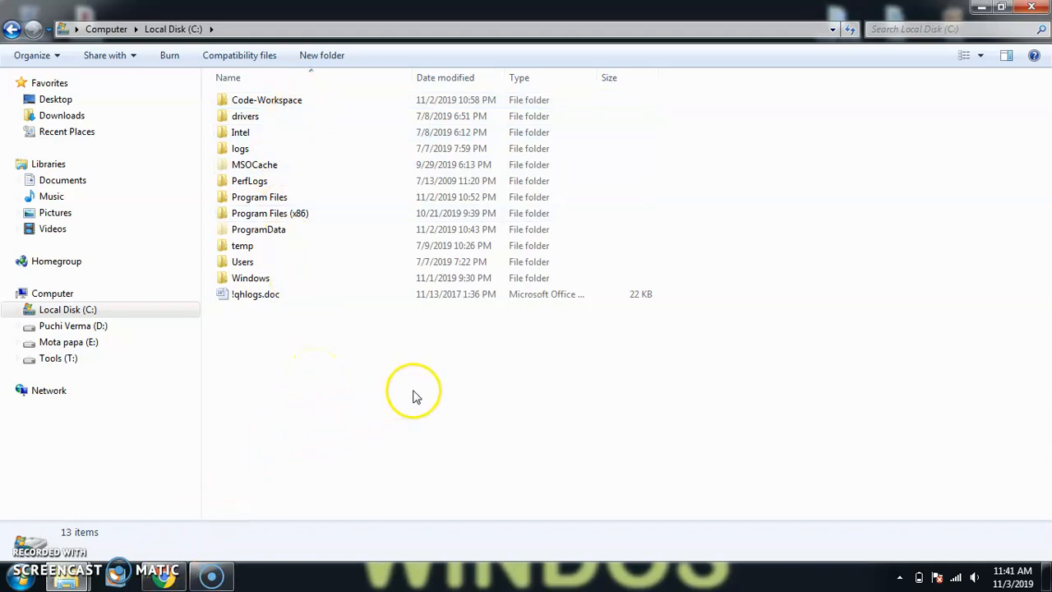
pyautogui.click(16, 578)
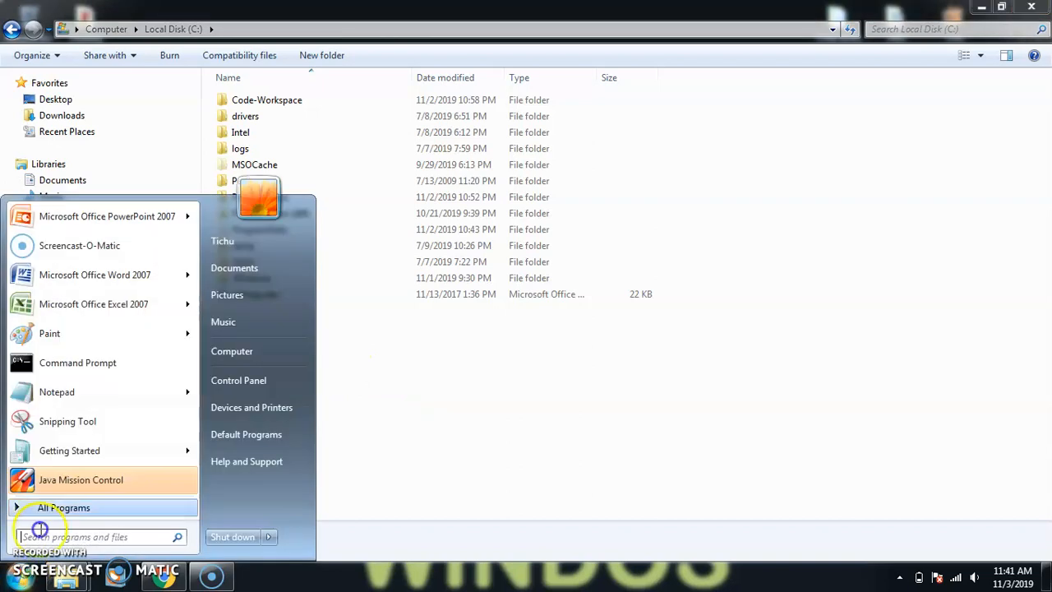
pyautogui.write('RED')
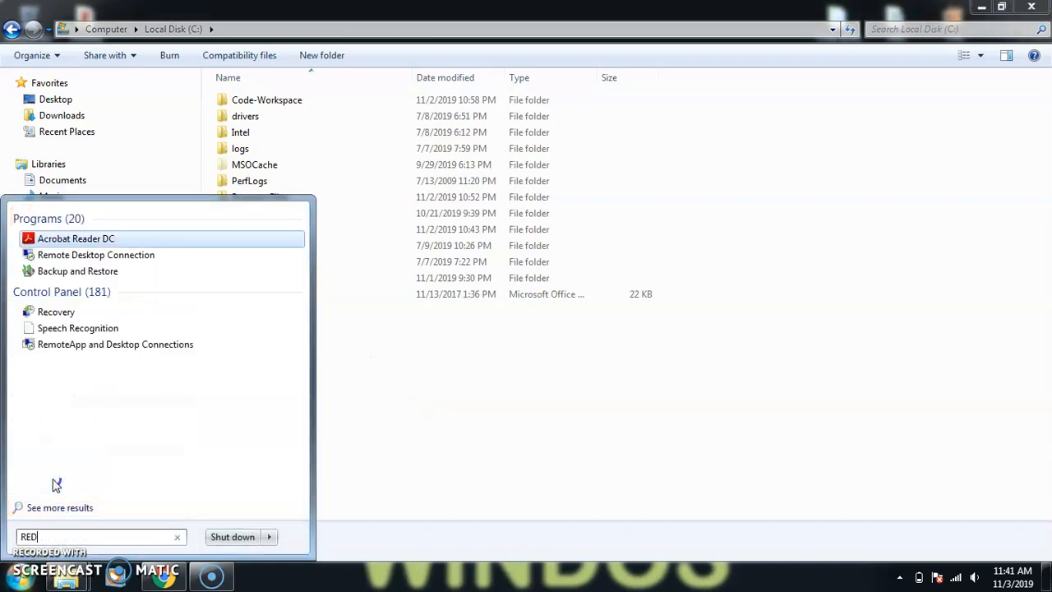
pyautogui.write('H')
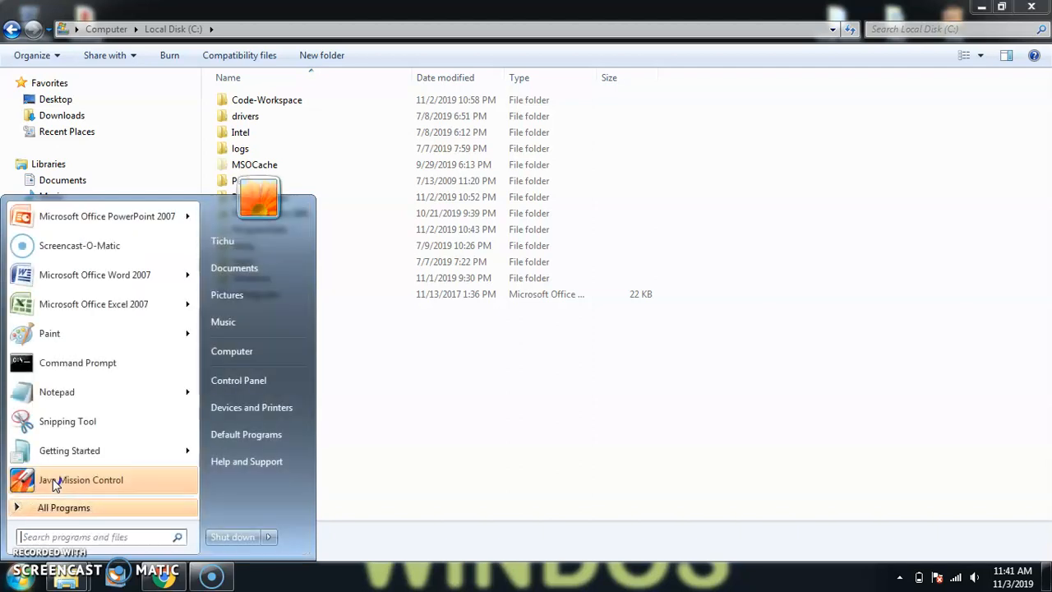
pyautogui.write('COD')
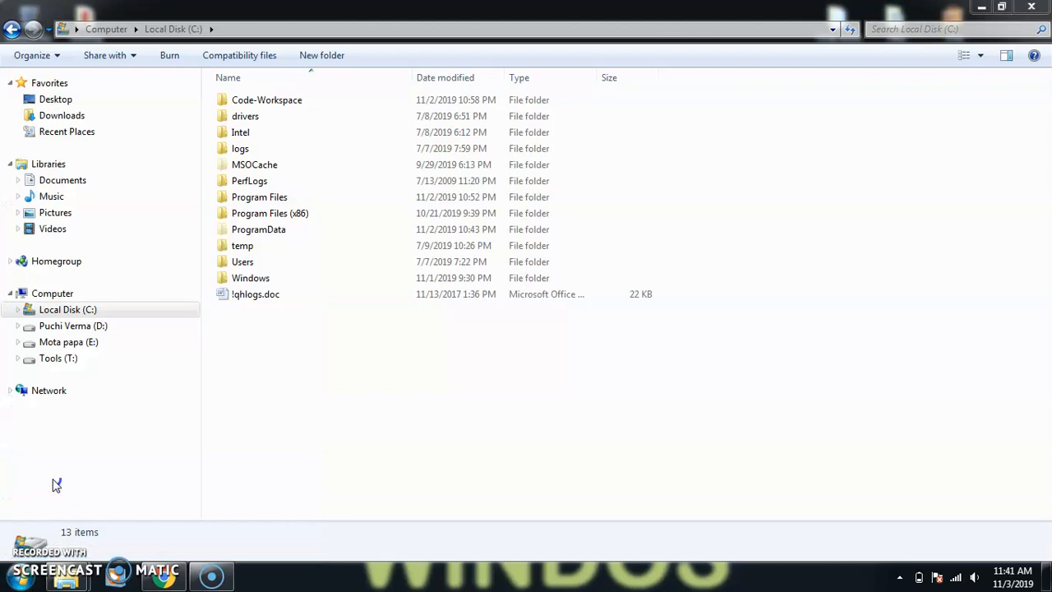
pyautogui.moveTo(846, 164)
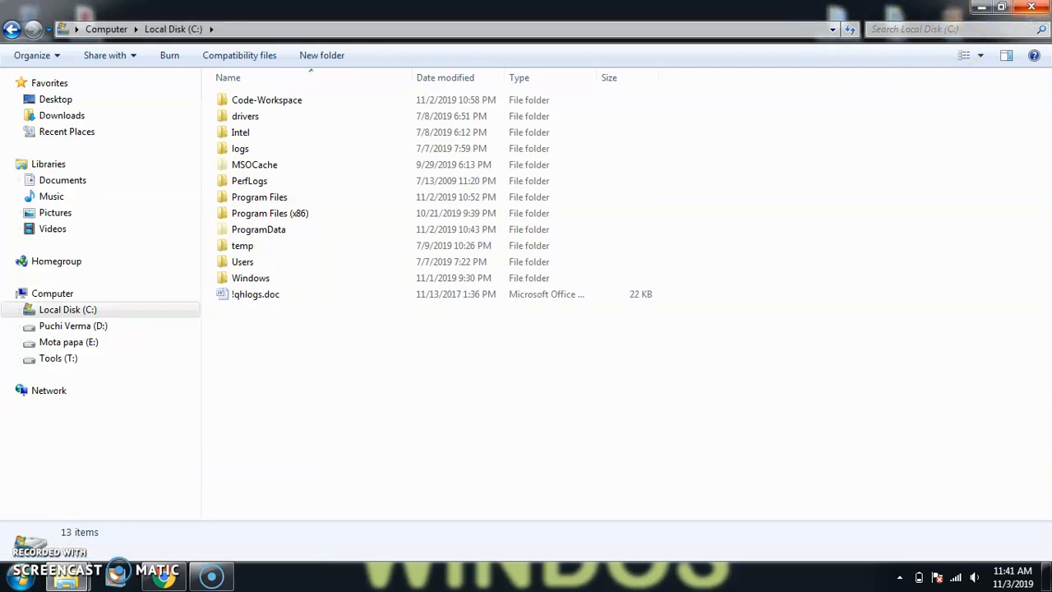
pyautogui.moveTo(1031, 6)
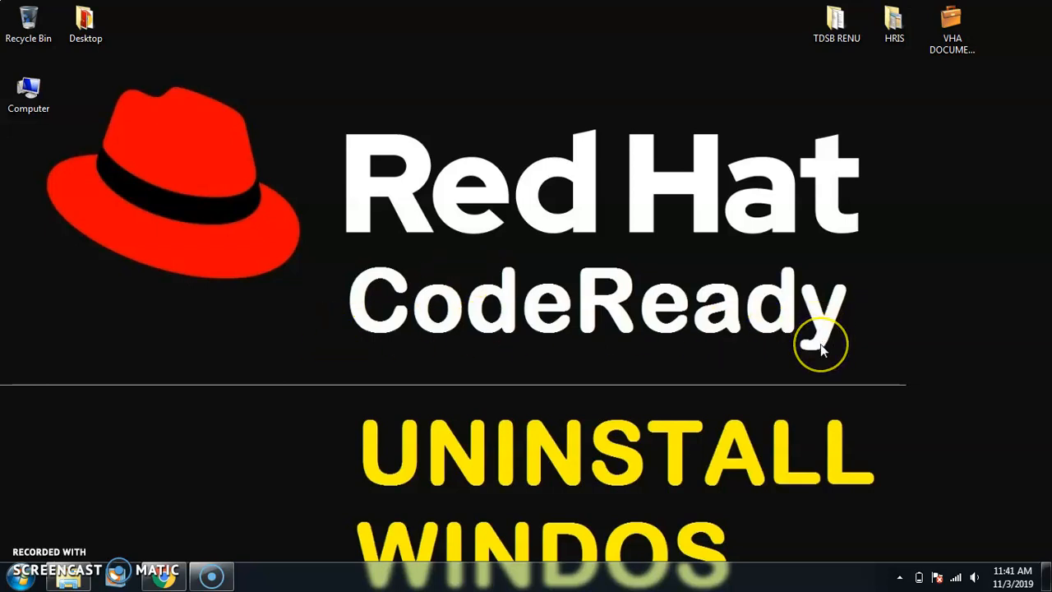
pyautogui.moveTo(813, 340)
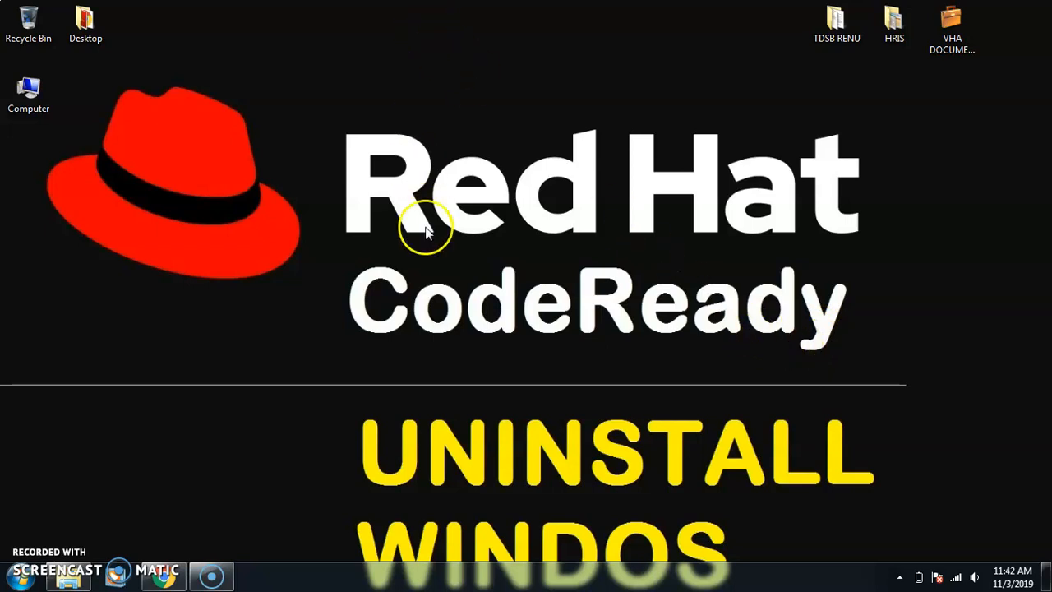
pyautogui.moveTo(51, 540)
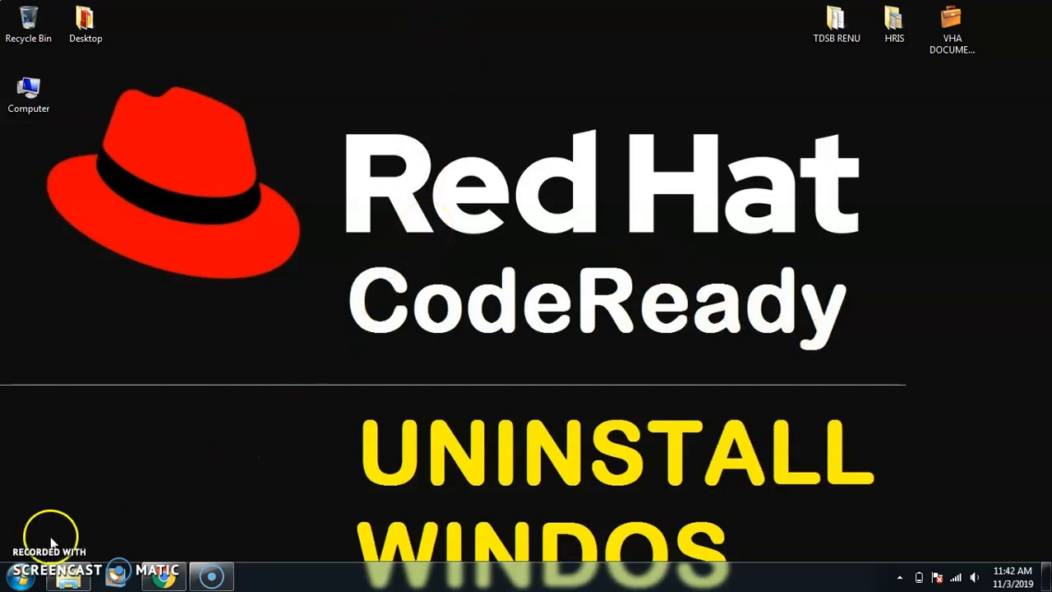